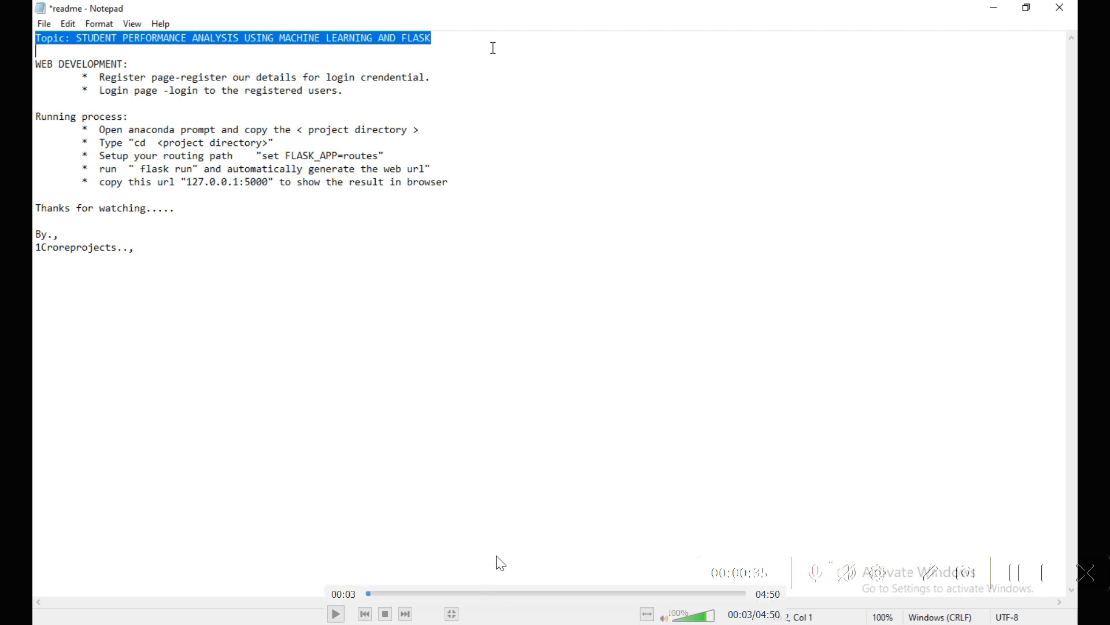
After reviewing the readme and project folder, launch Anaconda Prompt from Start search.
{"action": "left_click", "coordinate": [335, 613]}
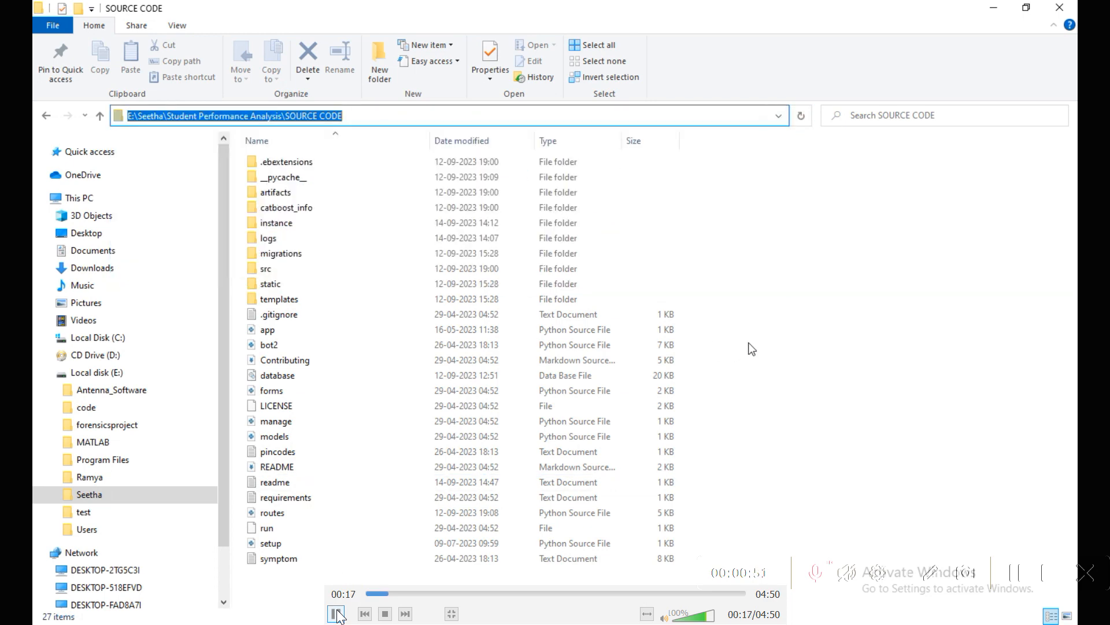
{"action": "left_click", "coordinate": [337, 613]}
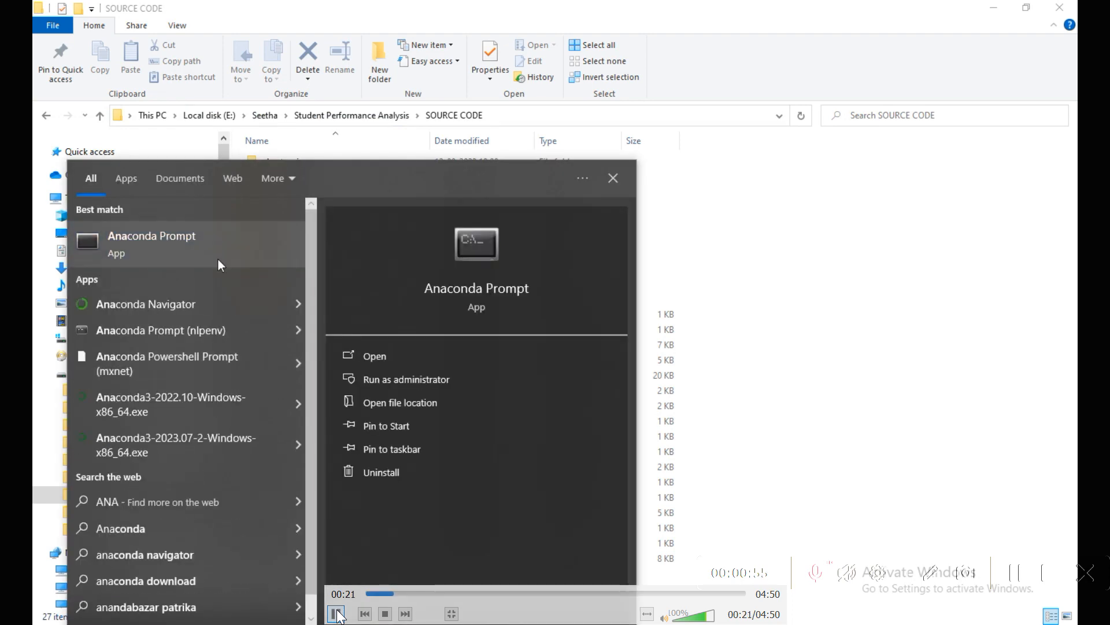
{"action": "left_click", "coordinate": [375, 356]}
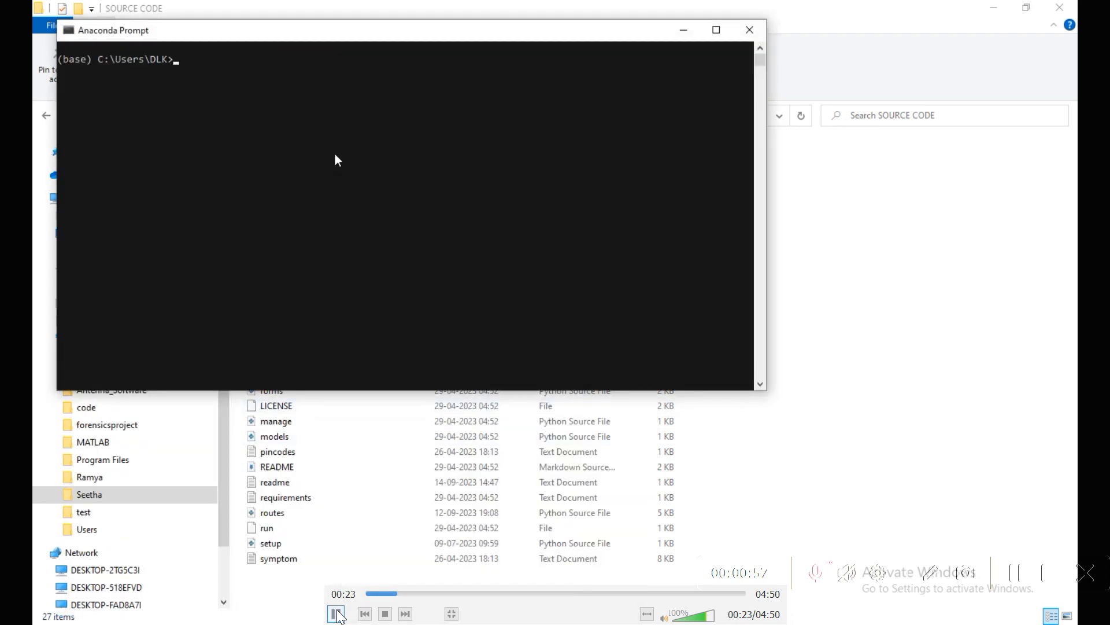
Switch to the SOURCE CODE folder on drive E:, set FLASK_APP=routes, and run flask run.
{"action": "type", "text": "CD"}
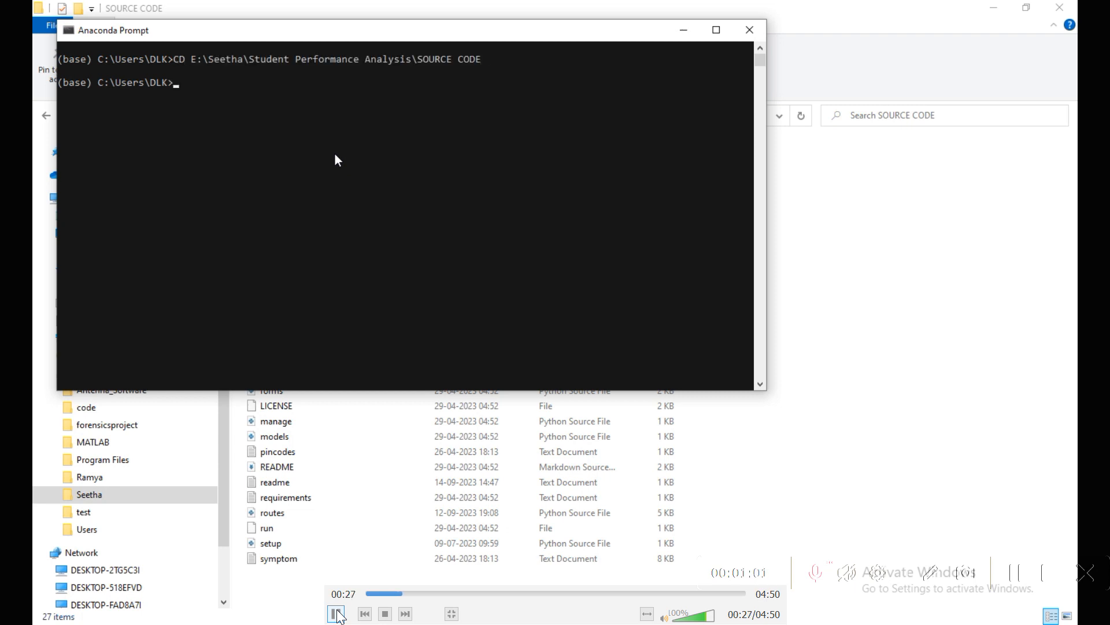
{"action": "type", "text": "E:"}
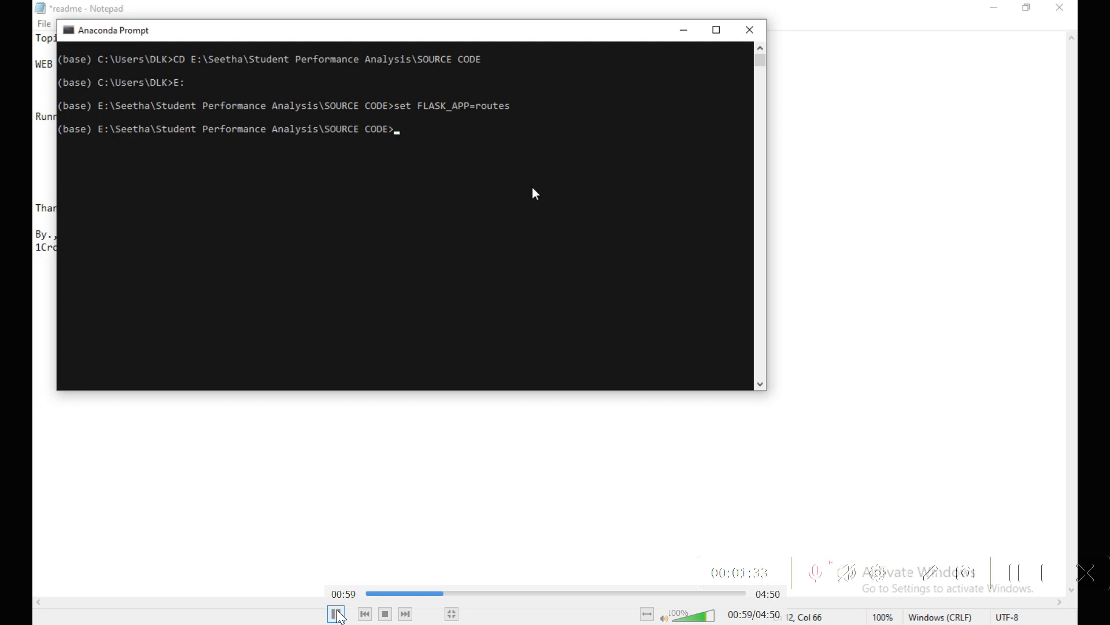
{"action": "type", "text": "fla"}
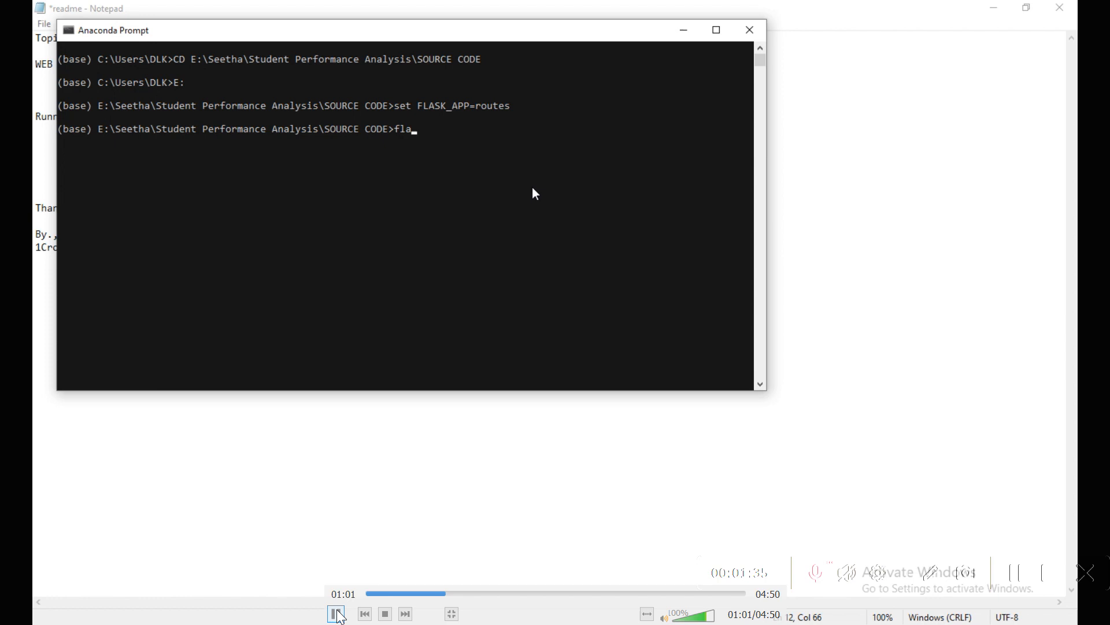
{"action": "type", "text": "sk run"}
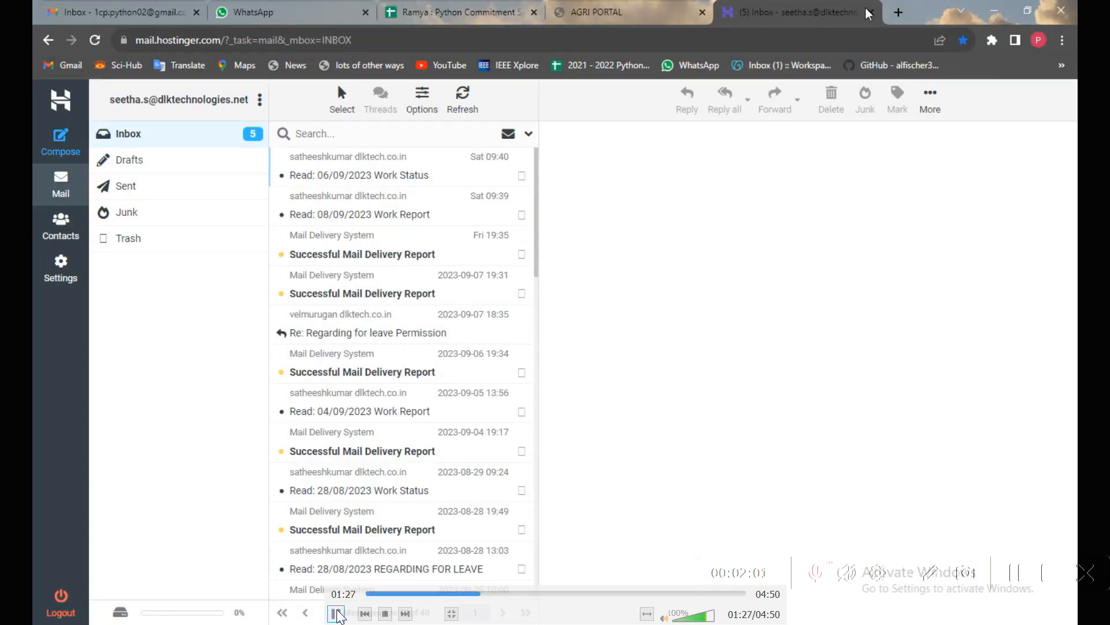
Load 127.0.0.1:5000 in a new Chrome tab to show the app's welcome page.
{"action": "left_click", "coordinate": [898, 13]}
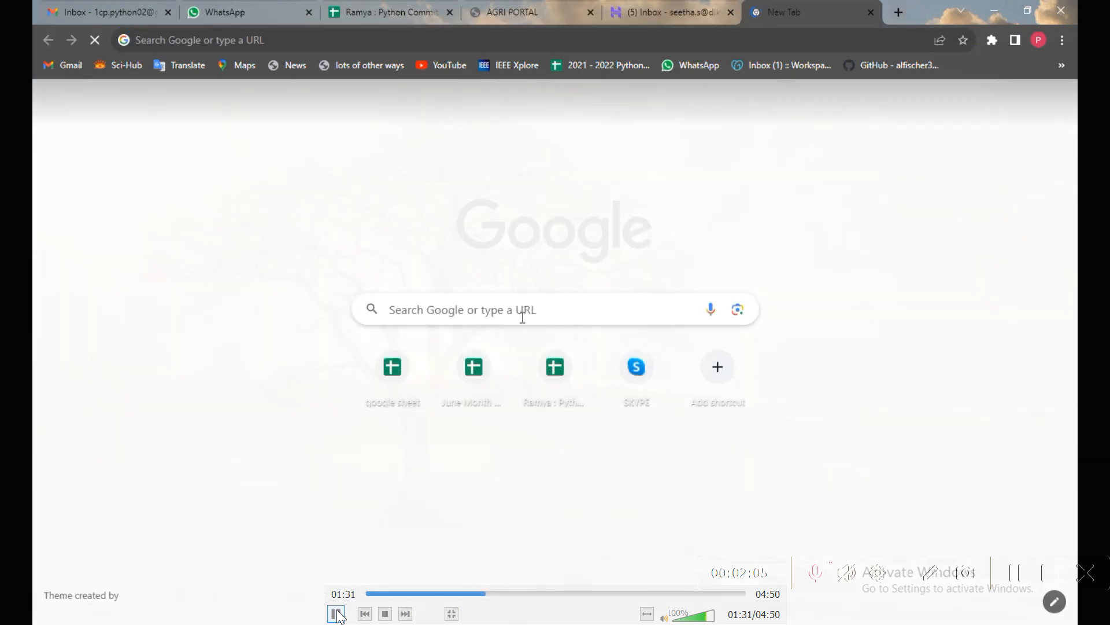
{"action": "type", "text": "127.0.0.1:5000"}
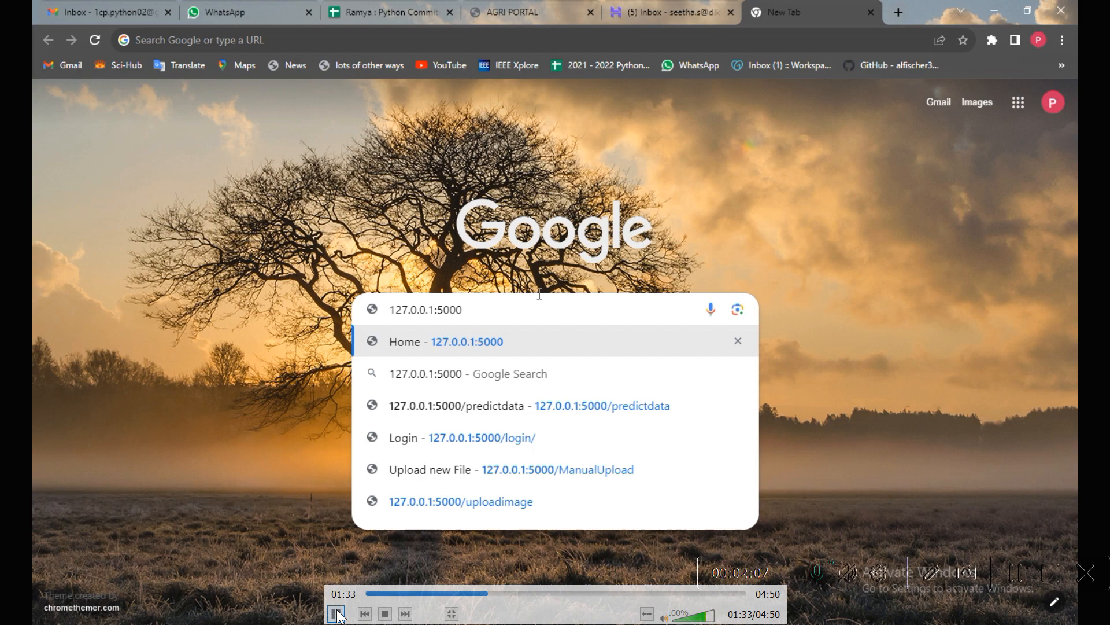
{"action": "left_click", "coordinate": [444, 341]}
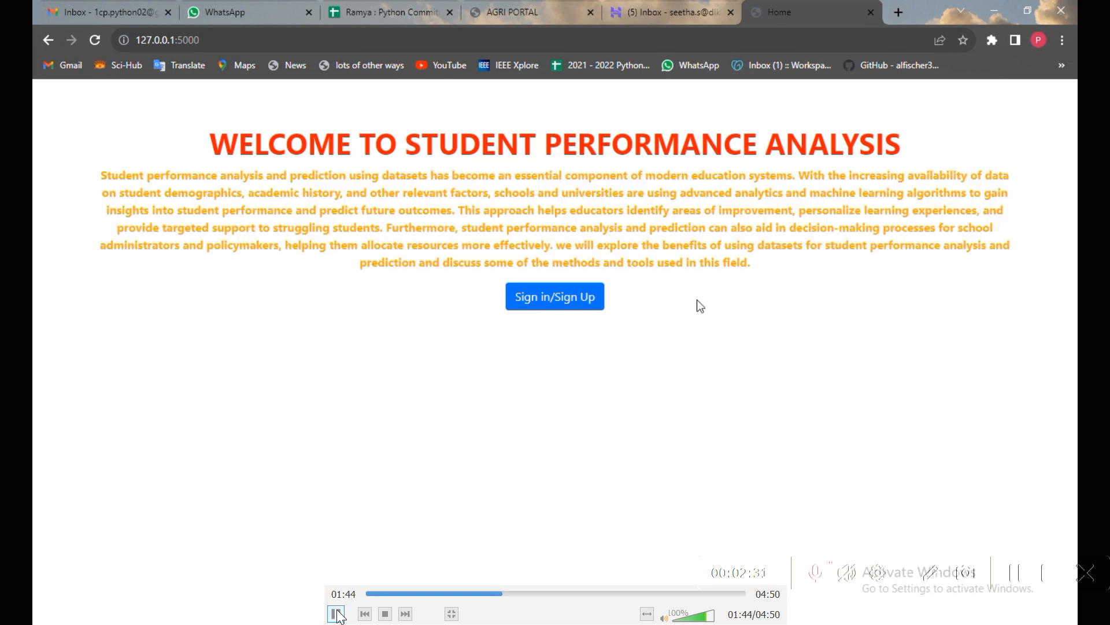
Open the account registration form and enter the username 'arunan'.
{"action": "left_click", "coordinate": [555, 297]}
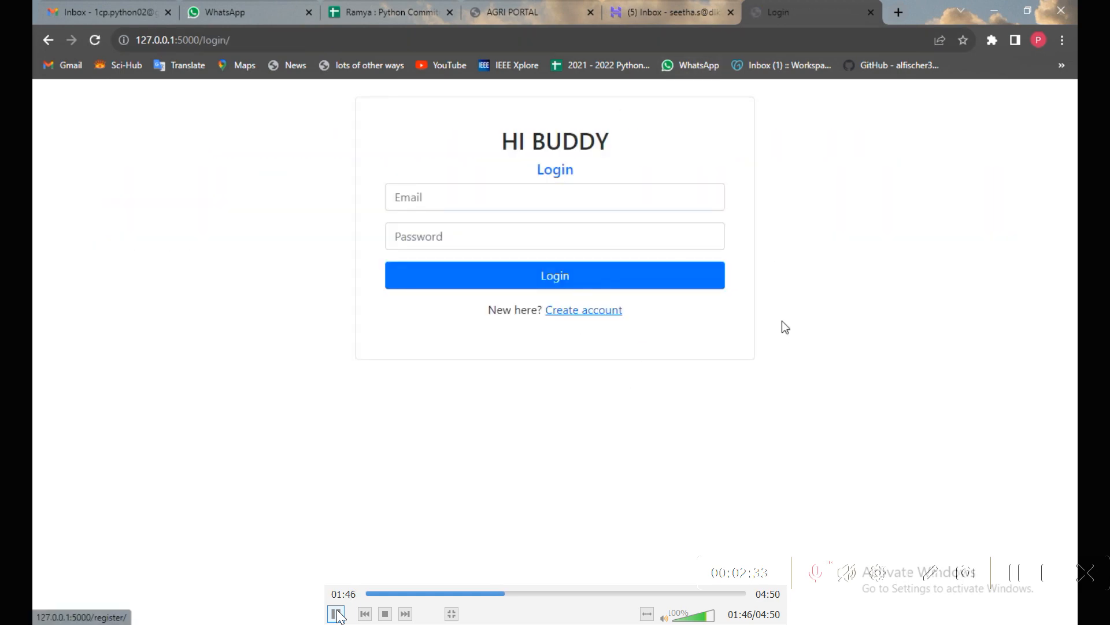
{"action": "mouse_move", "coordinate": [741, 240]}
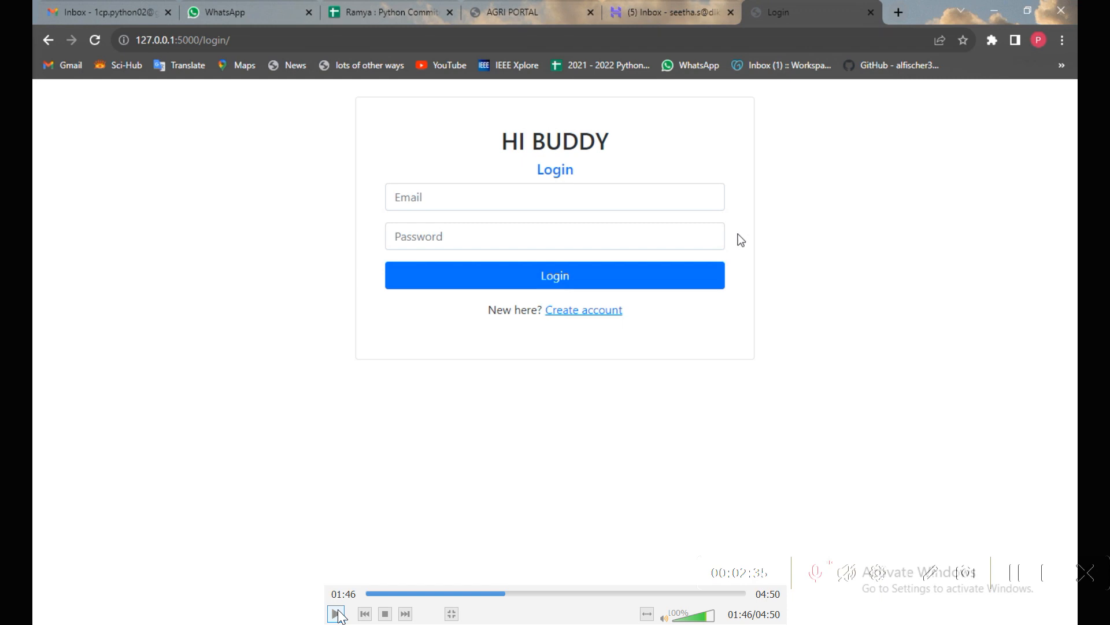
{"action": "mouse_move", "coordinate": [335, 613]}
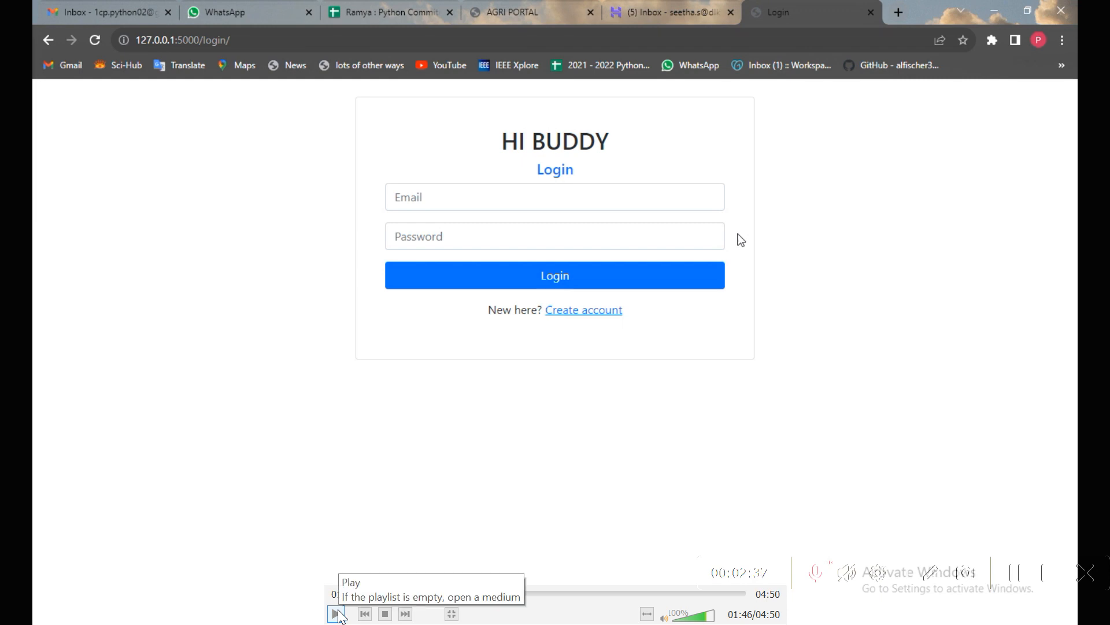
{"action": "left_click", "coordinate": [335, 613]}
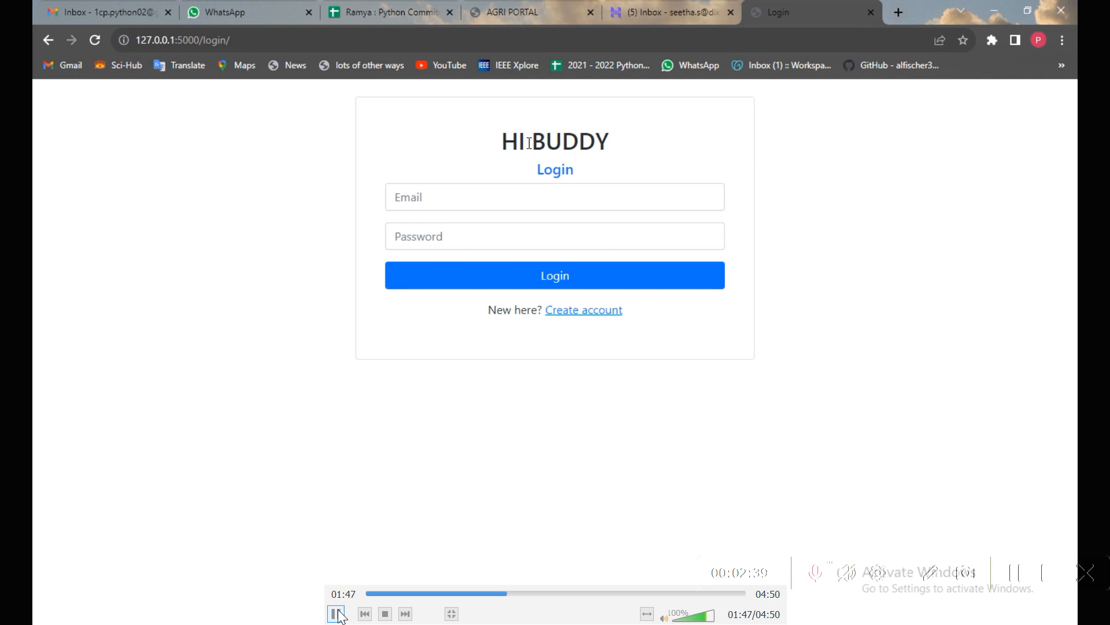
{"action": "double_click", "coordinate": [554, 169]}
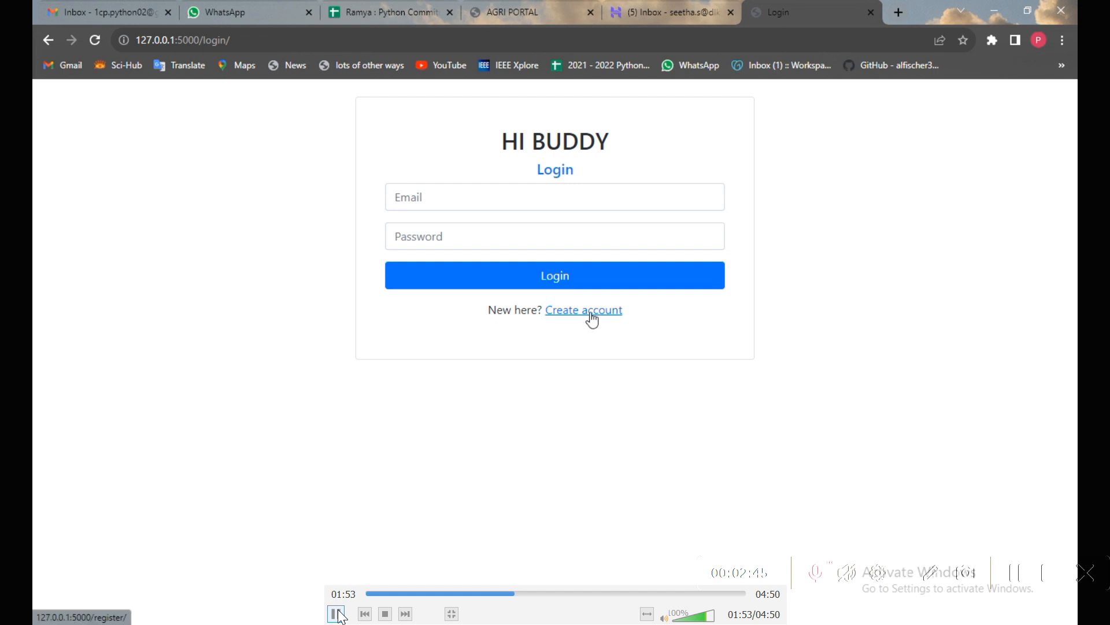
{"action": "left_click", "coordinate": [584, 310]}
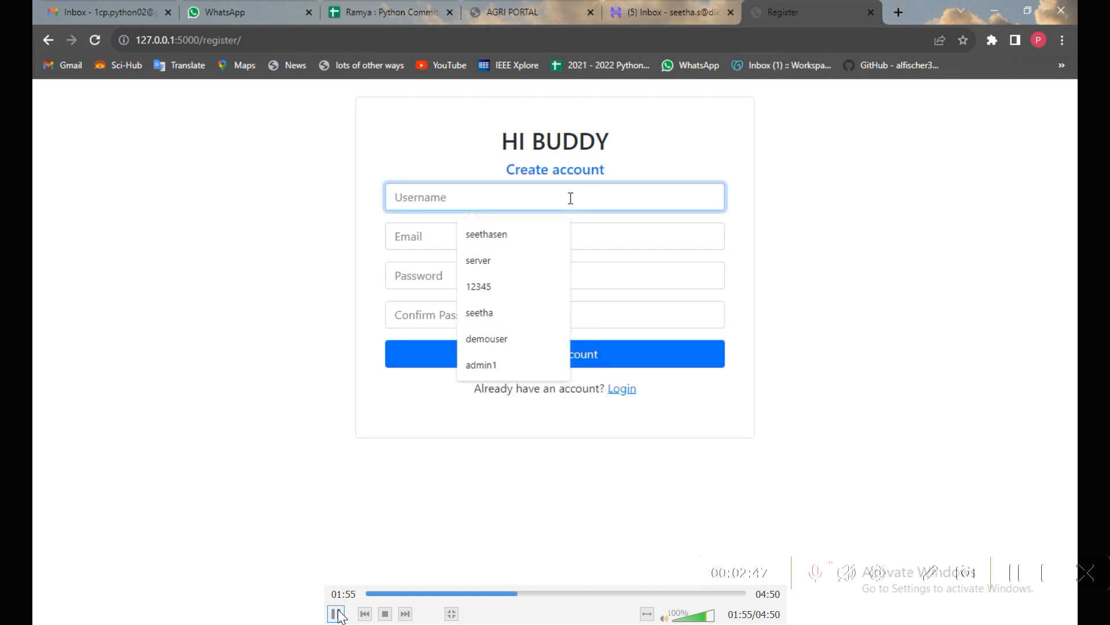
{"action": "type", "text": "a"}
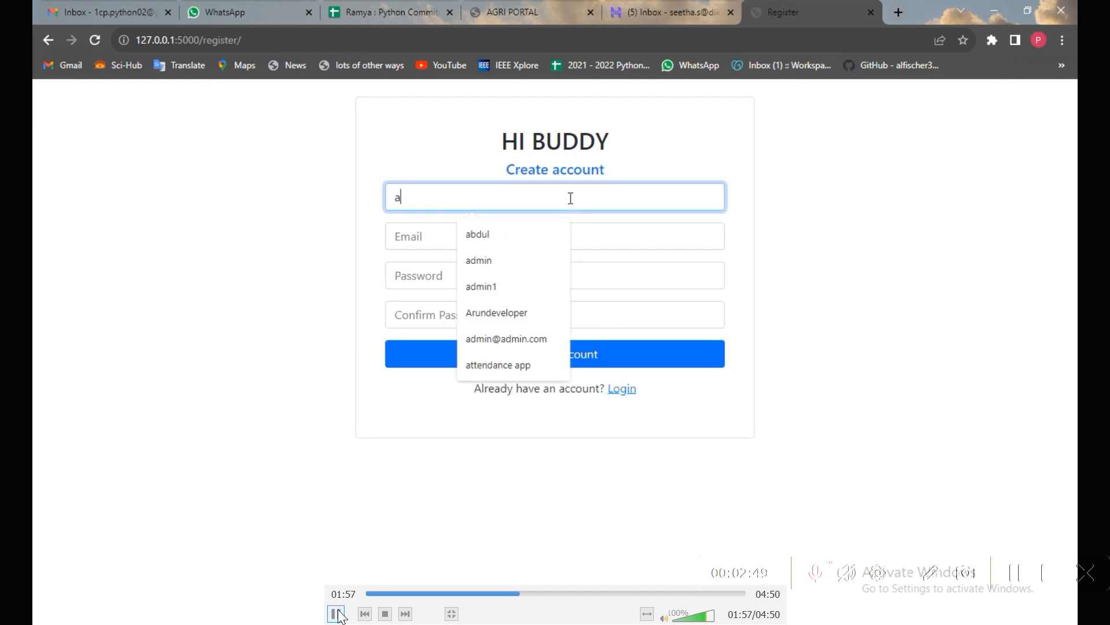
{"action": "type", "text": "run"}
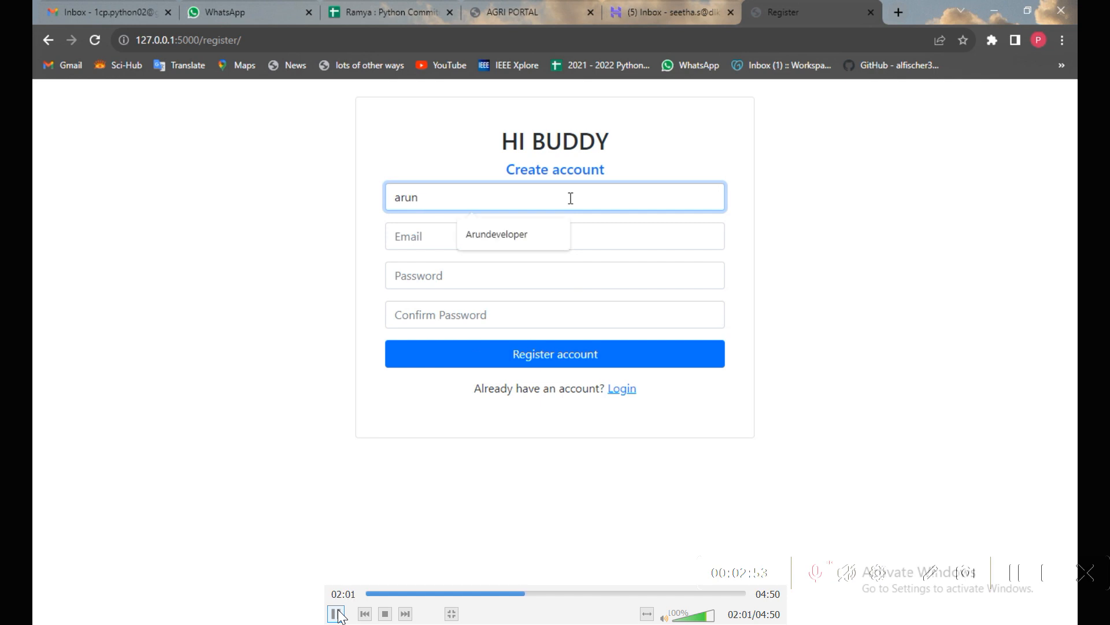
{"action": "type", "text": "an"}
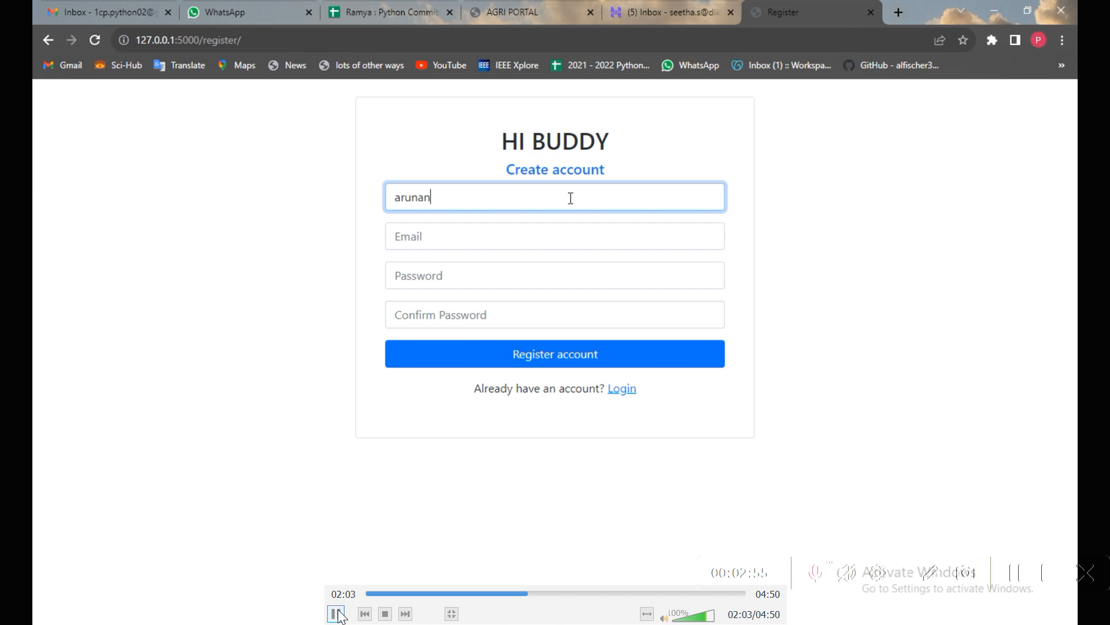
{"action": "left_click", "coordinate": [554, 236]}
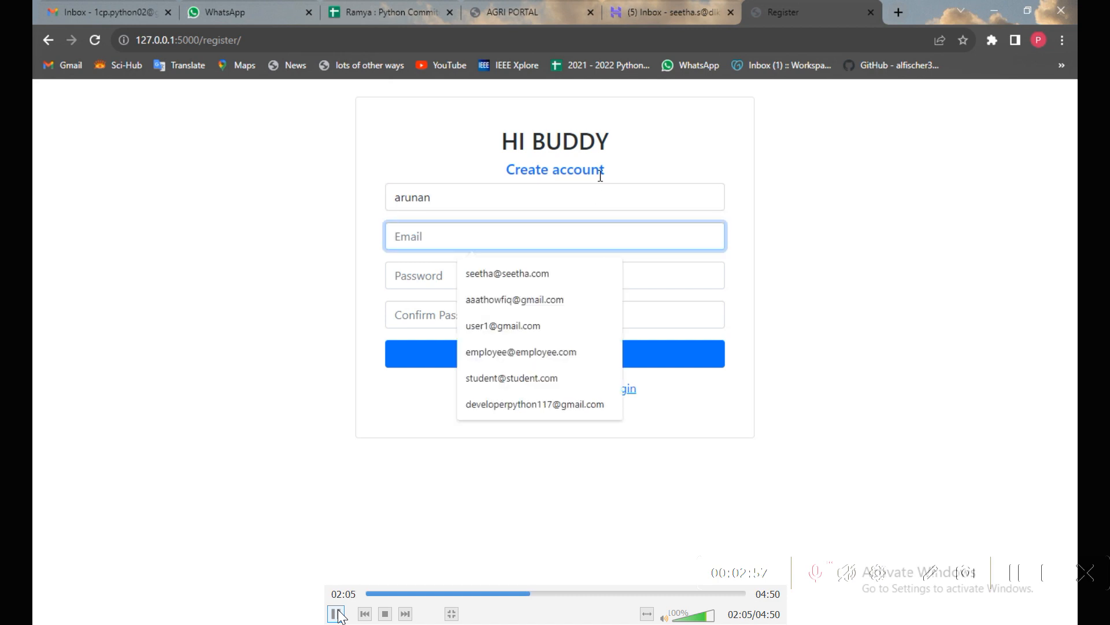
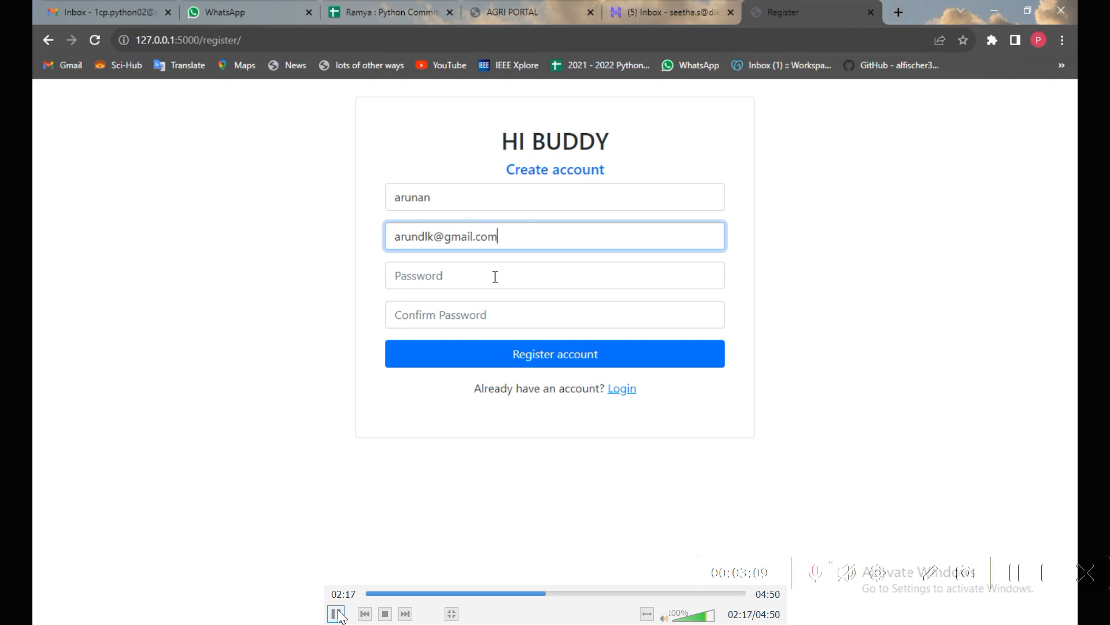
{"action": "left_click", "coordinate": [554, 275]}
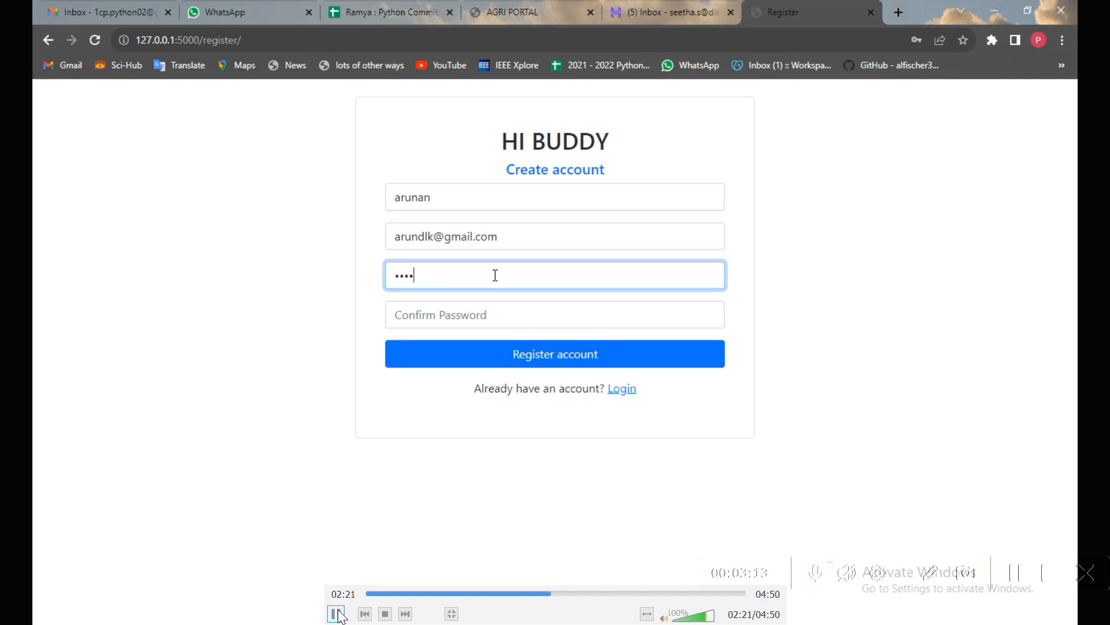
{"action": "type", "text": "•"}
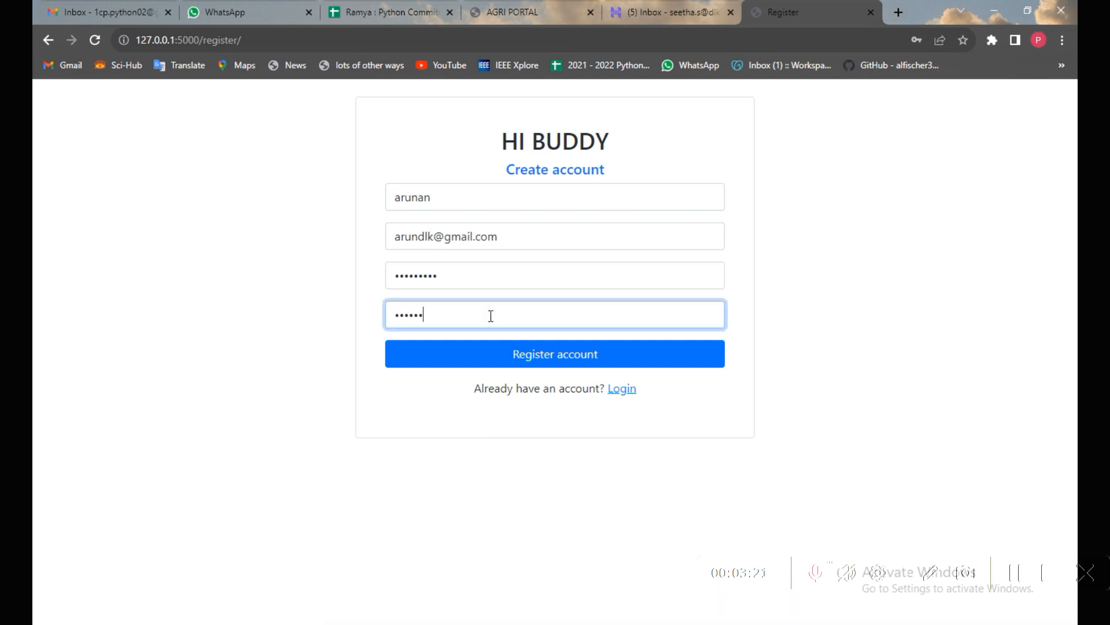
{"action": "left_click", "coordinate": [554, 353]}
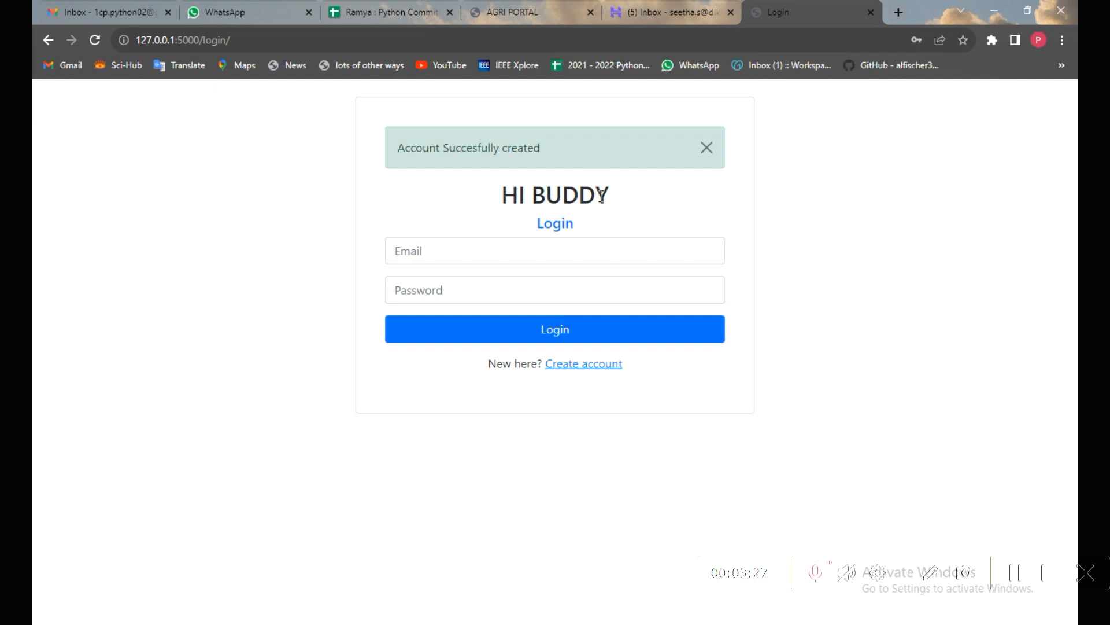
Log in using the registered email picked from autofill and its password.
{"action": "left_click", "coordinate": [554, 251]}
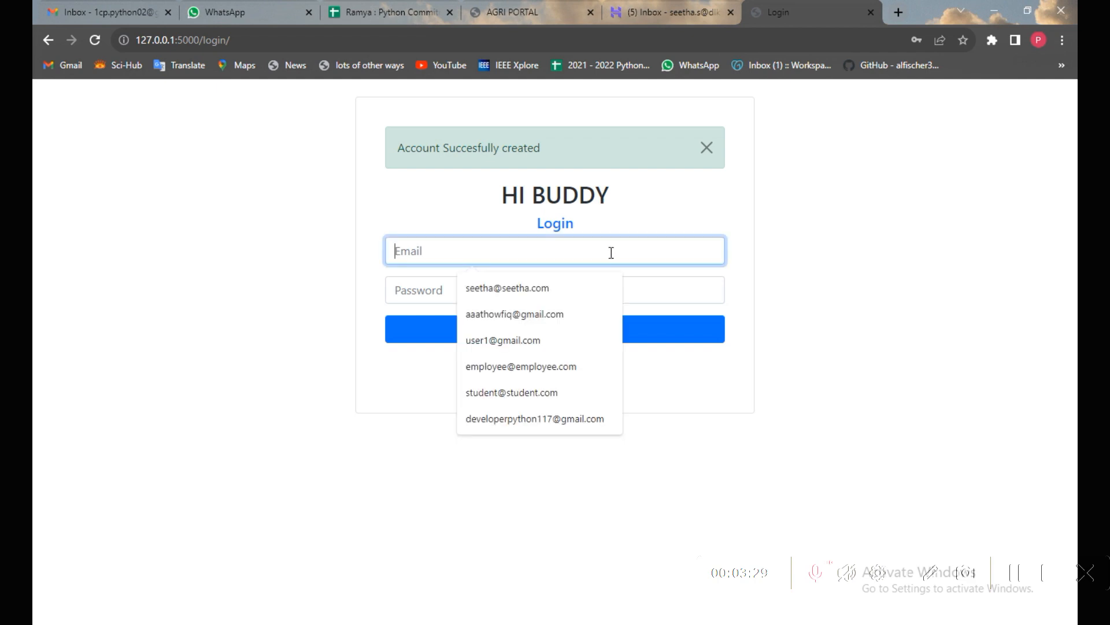
{"action": "type", "text": "a"}
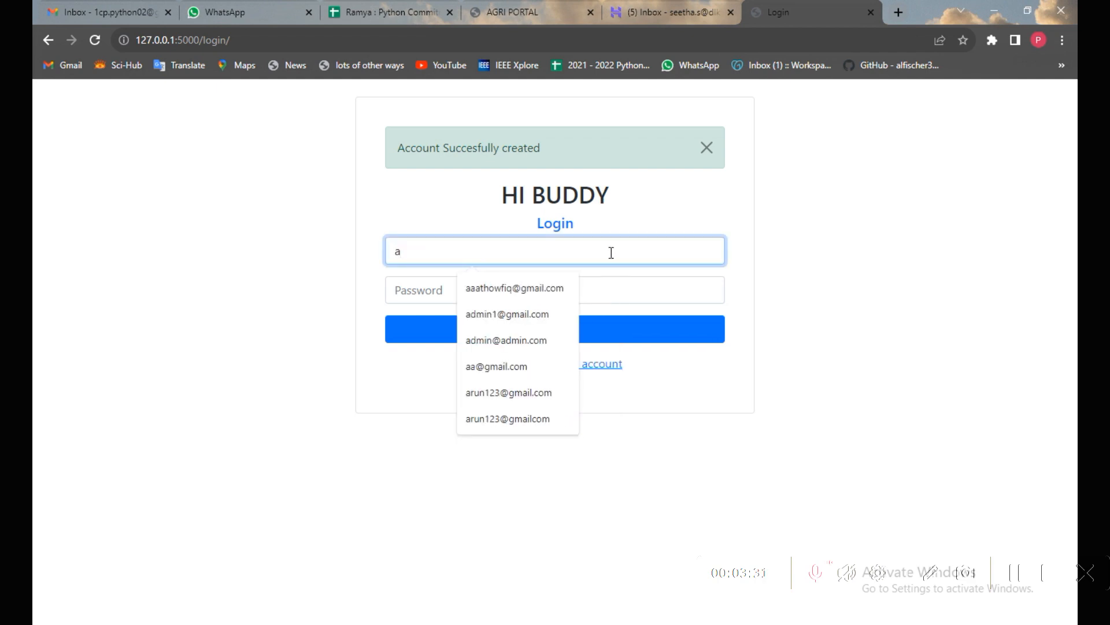
{"action": "type", "text": "r"}
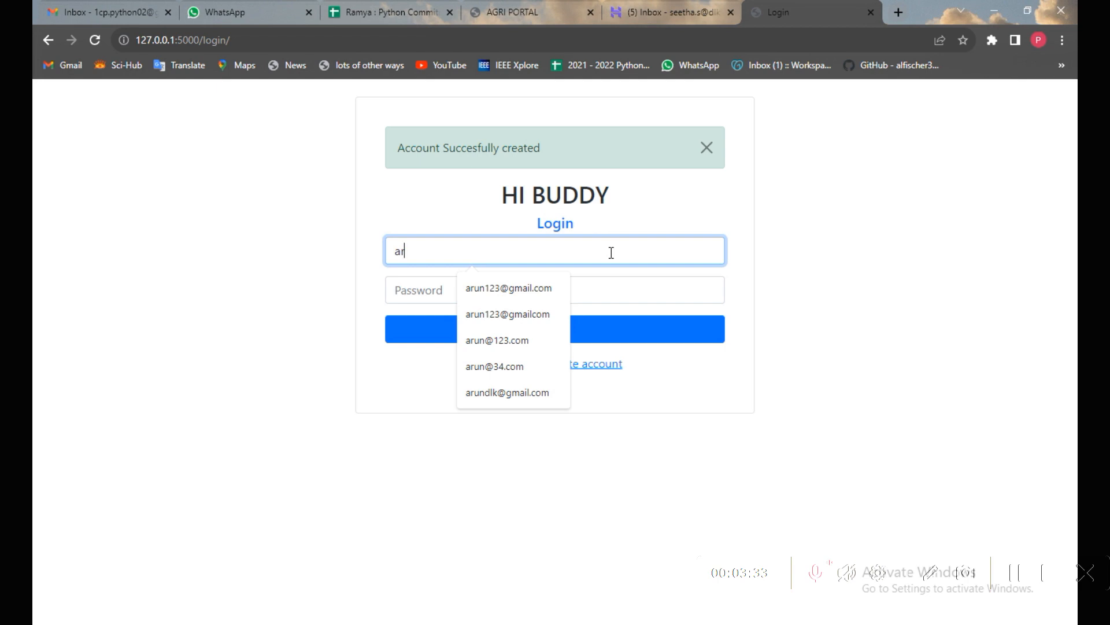
{"action": "type", "text": "una"}
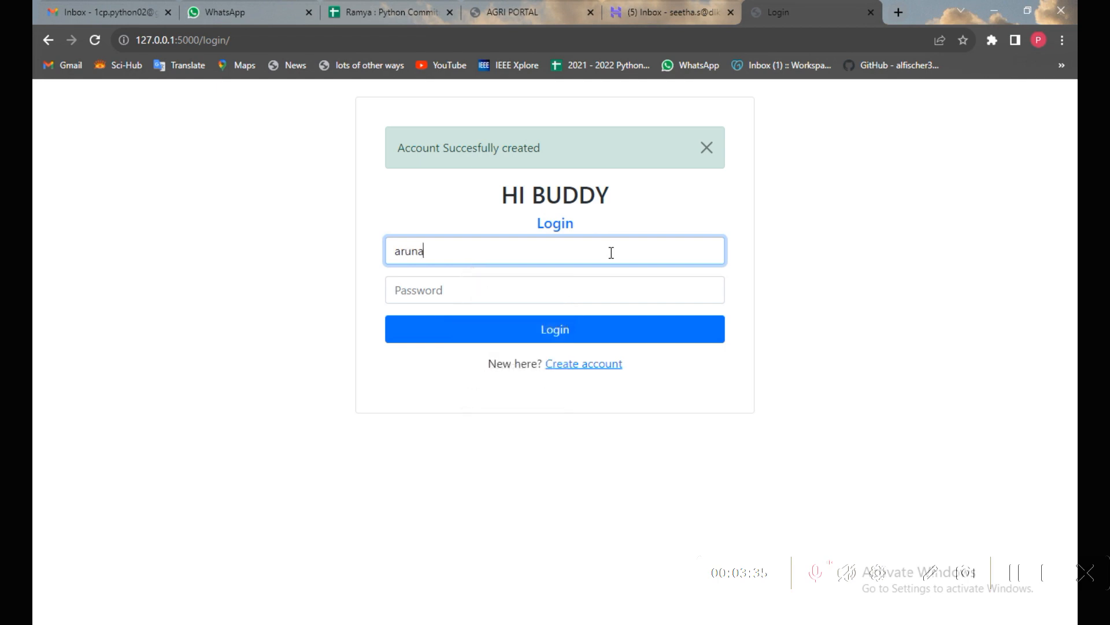
{"action": "type", "text": "n"}
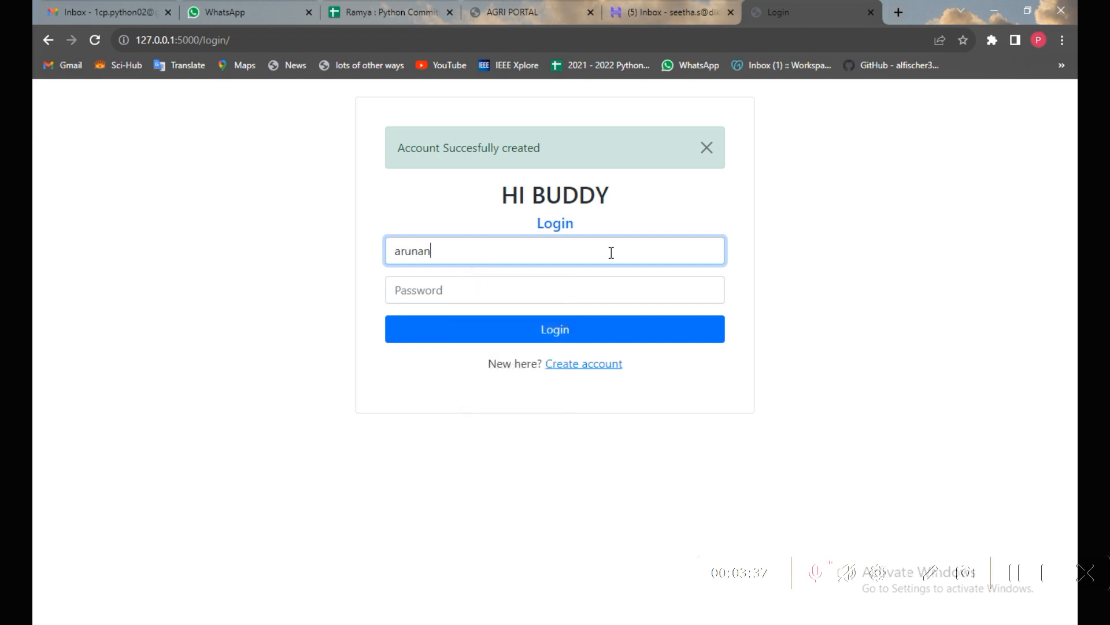
{"action": "left_click", "coordinate": [555, 289]}
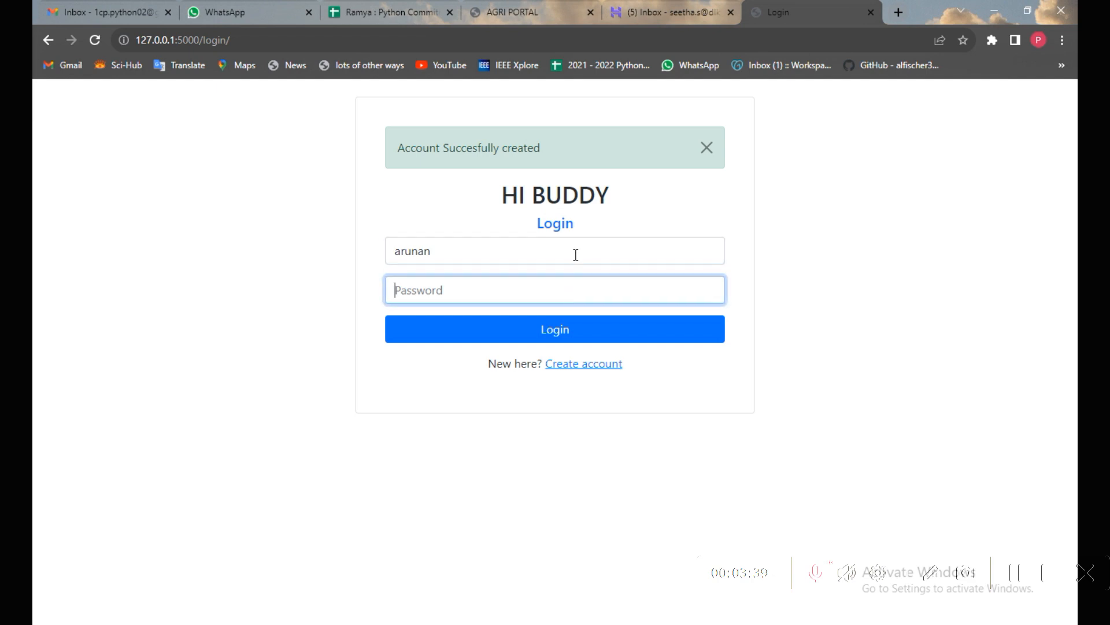
{"action": "left_click", "coordinate": [555, 250]}
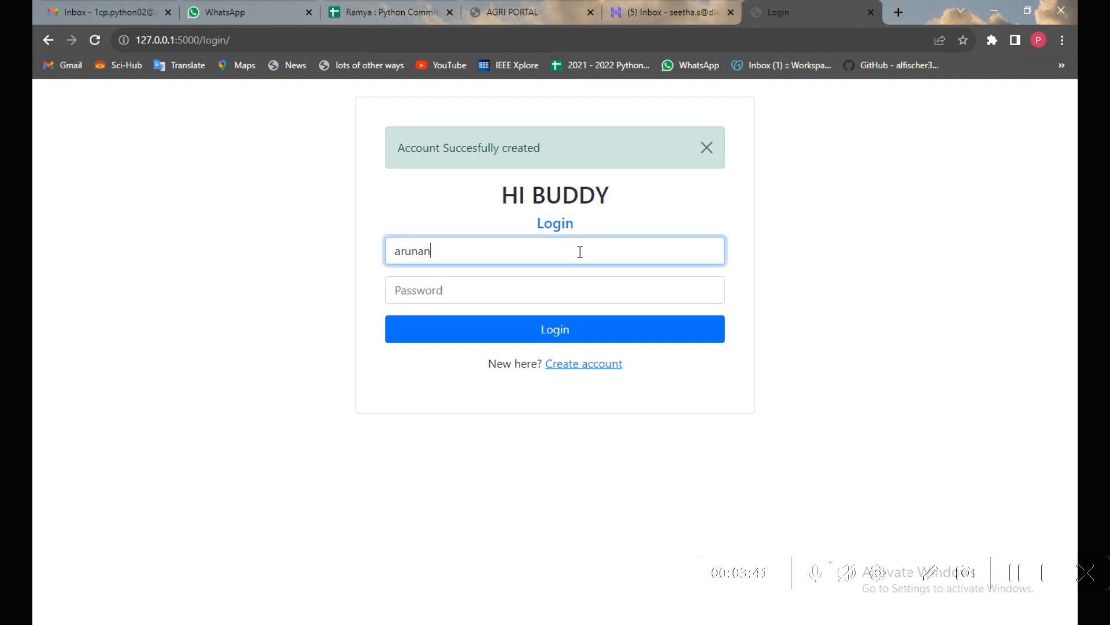
{"action": "key", "text": "Backspace"}
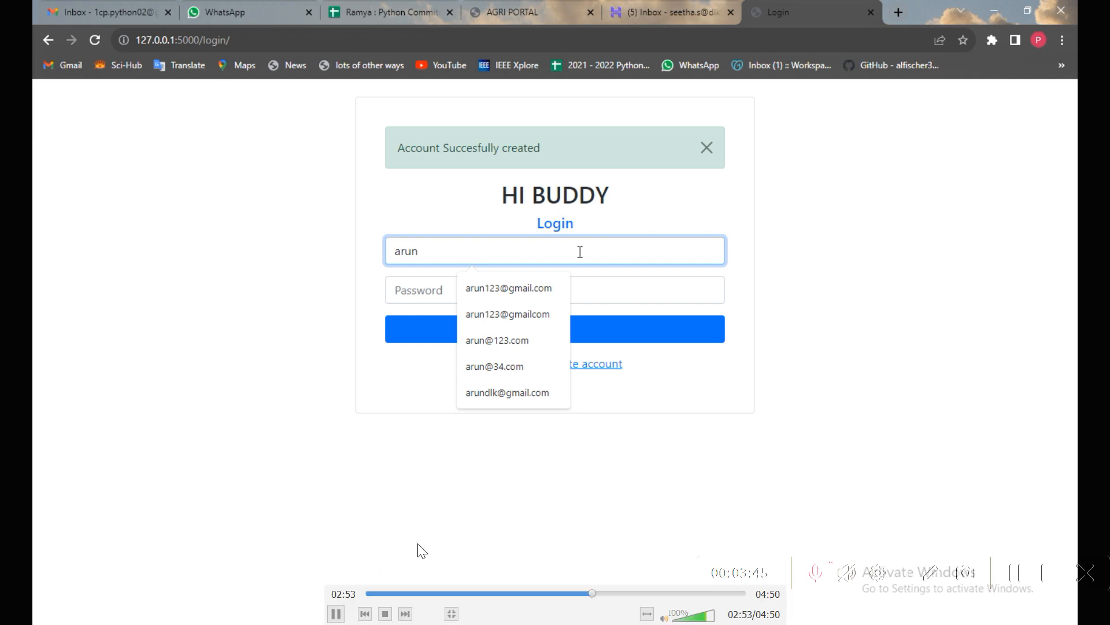
{"action": "left_click", "coordinate": [507, 392]}
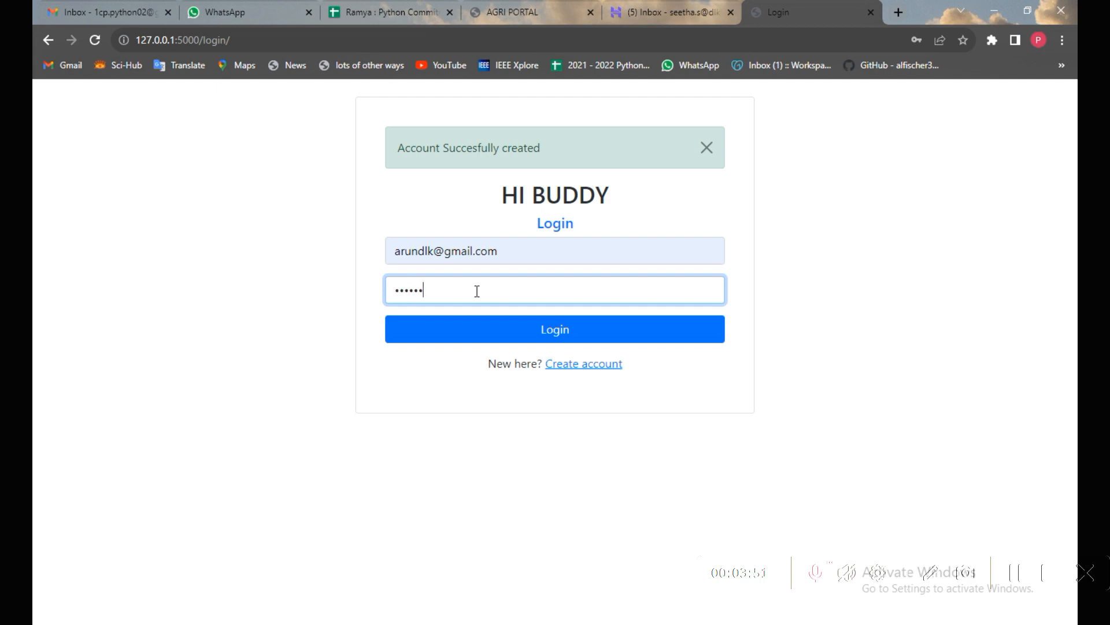
{"action": "type", "text": "•••"}
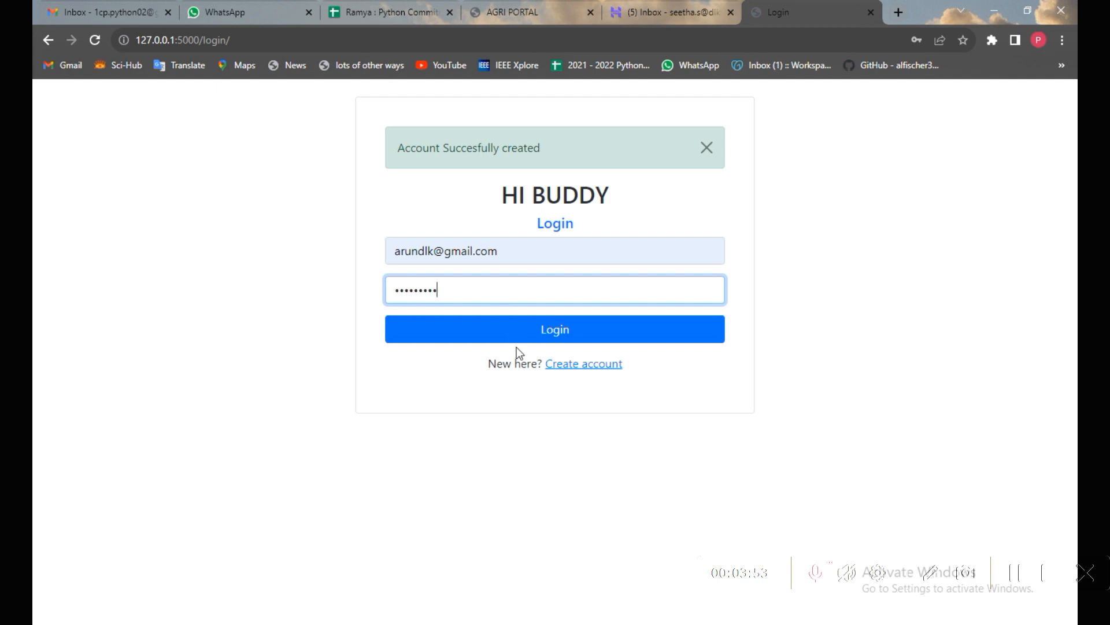
{"action": "left_click", "coordinate": [554, 328]}
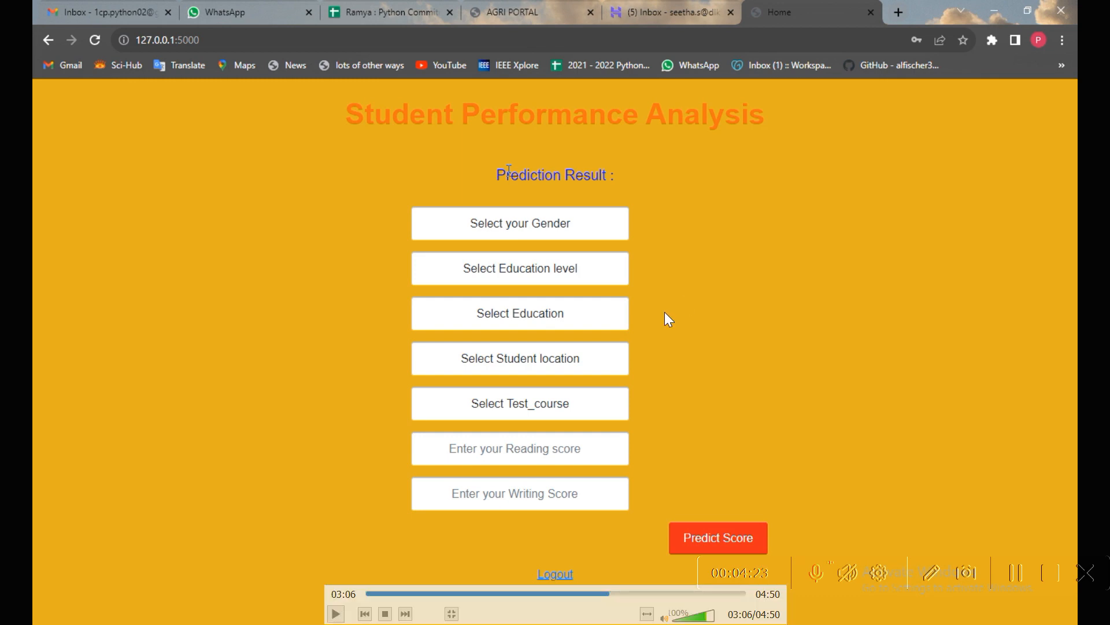
{"action": "mouse_move", "coordinate": [467, 520]}
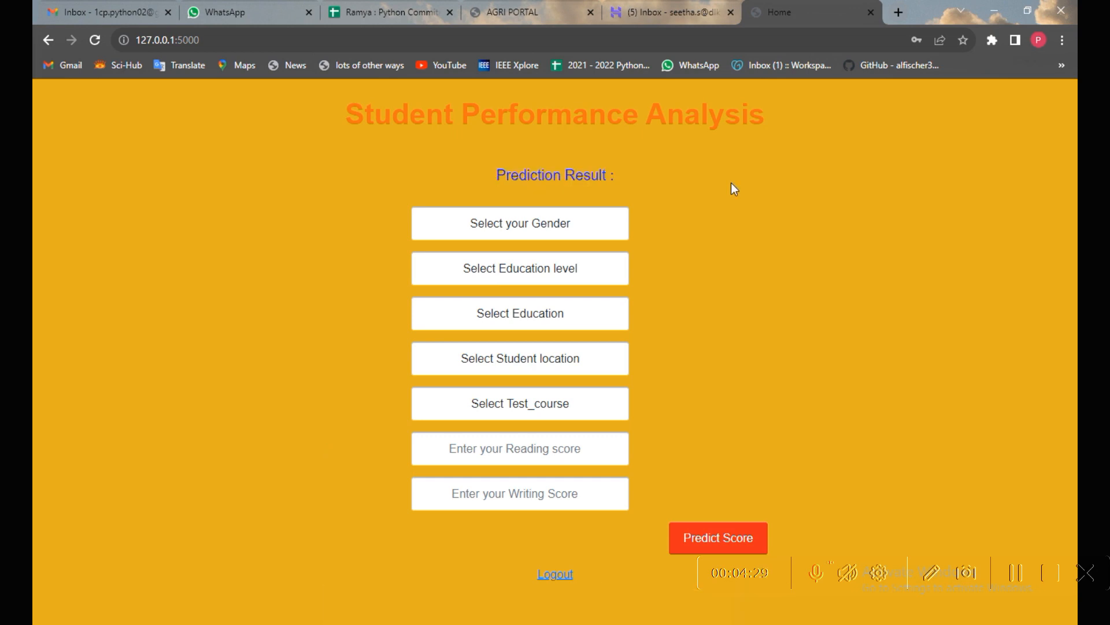
Predict for Male, Bachelor's degree, Dayscholar, Completed course, reading 86, writing 75, getting about 81.42.
{"action": "left_click", "coordinate": [519, 223]}
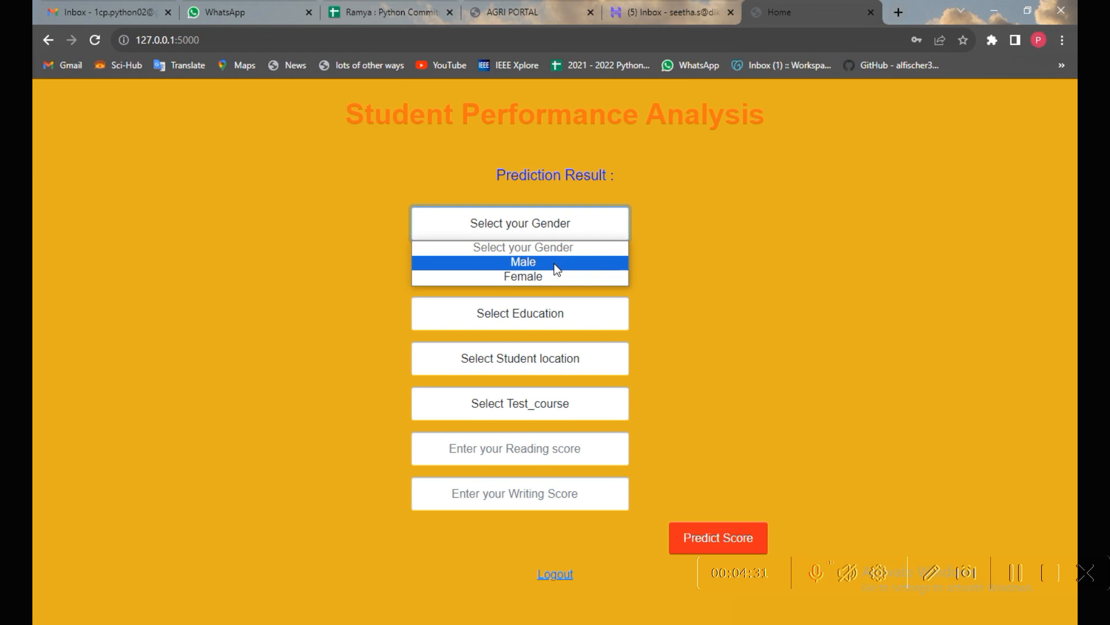
{"action": "left_click", "coordinate": [523, 262]}
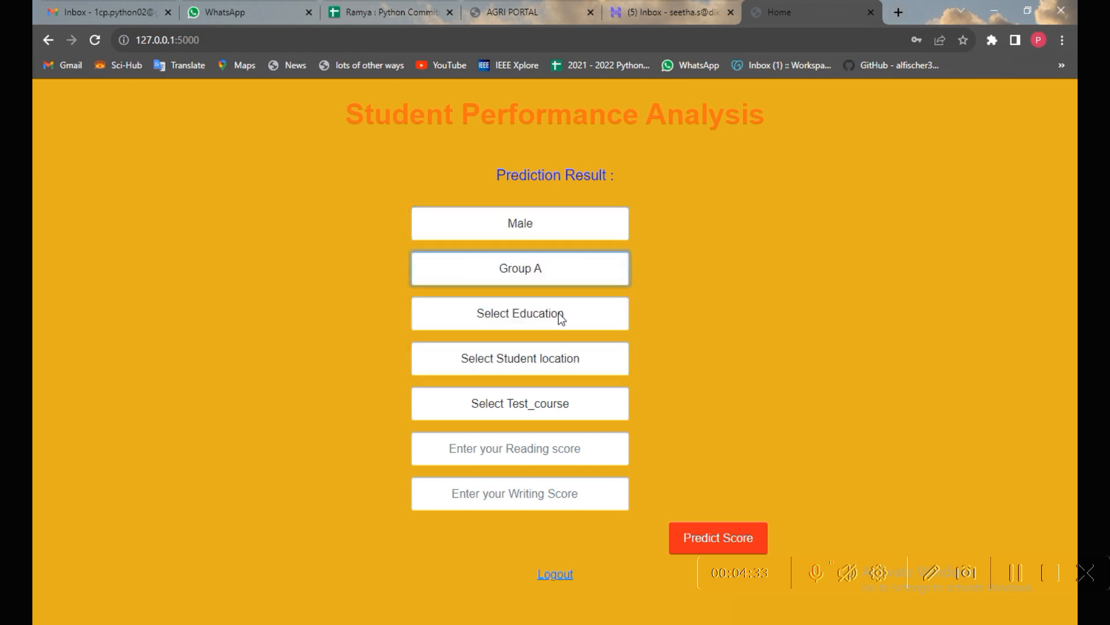
{"action": "left_click", "coordinate": [520, 312]}
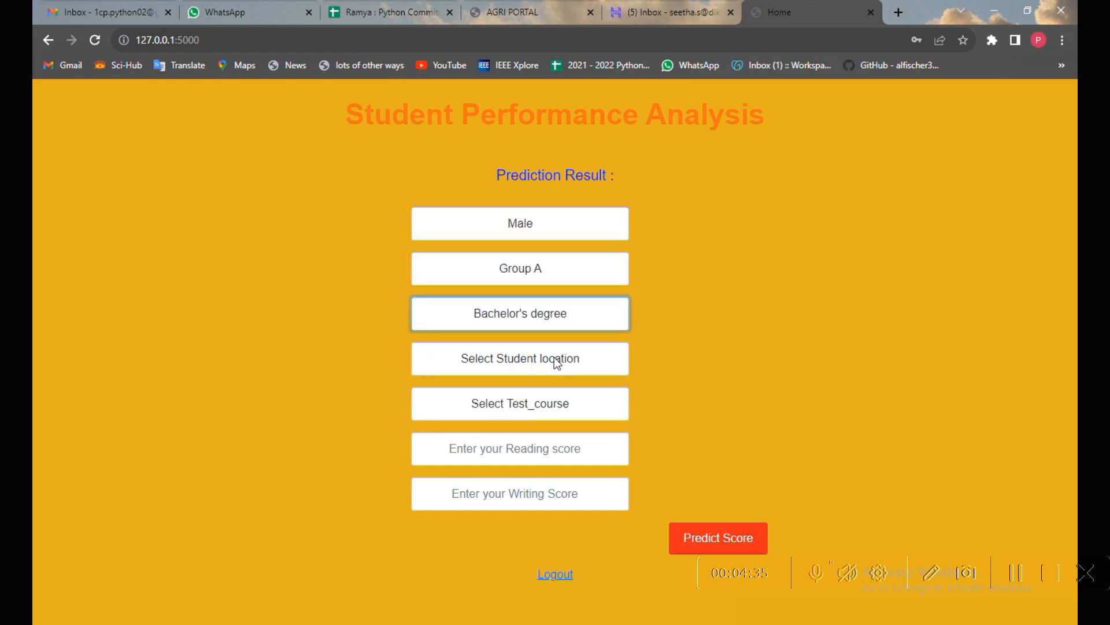
{"action": "left_click", "coordinate": [519, 358]}
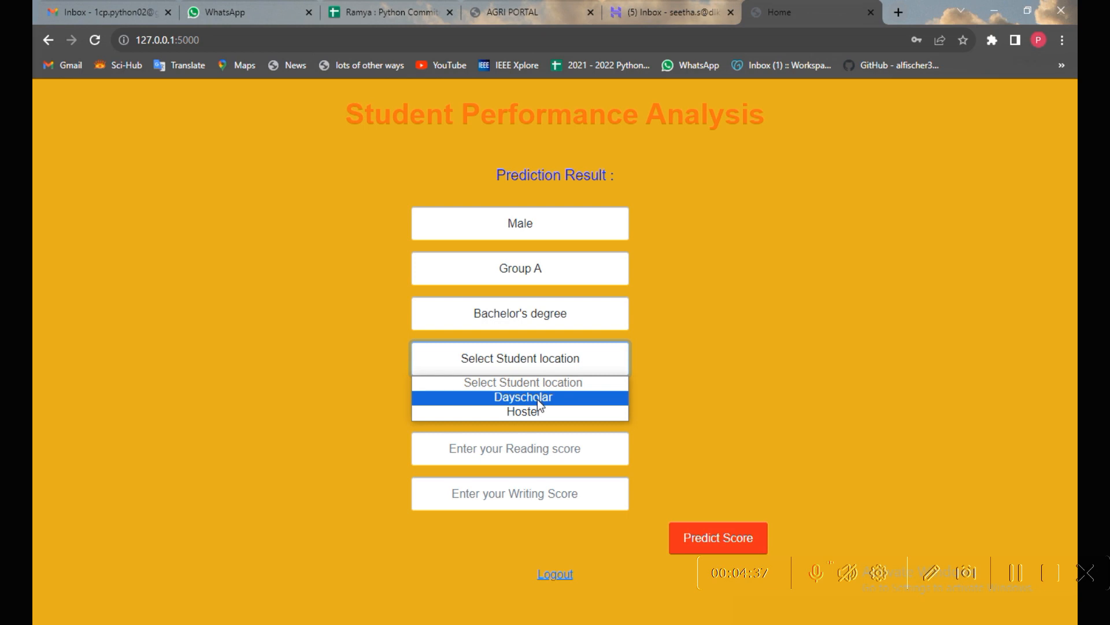
{"action": "left_click", "coordinate": [523, 397]}
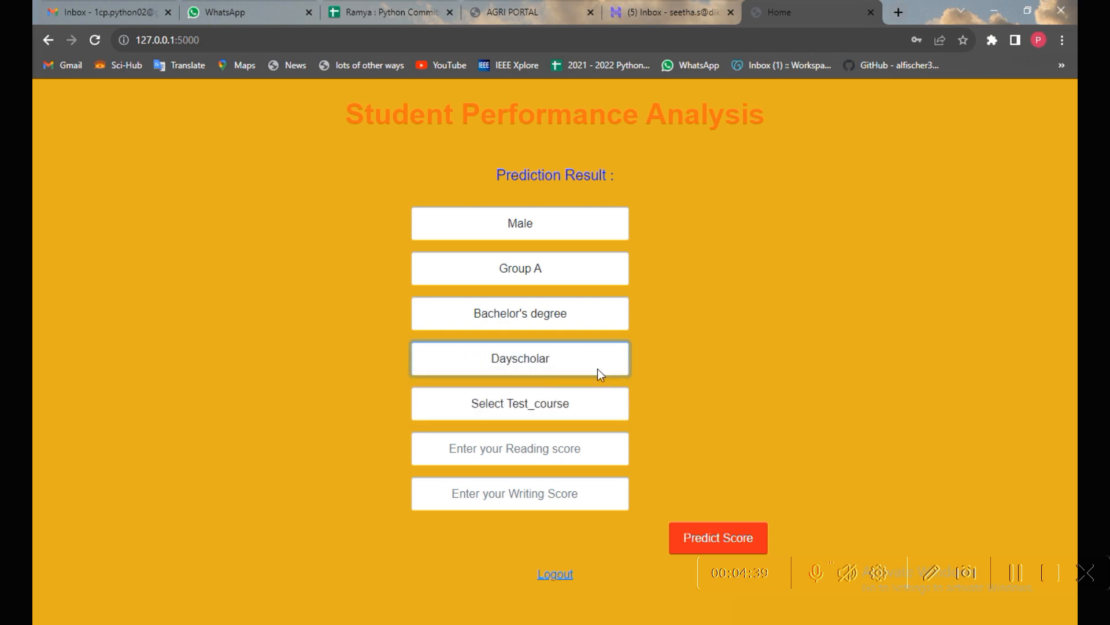
{"action": "left_click", "coordinate": [519, 403]}
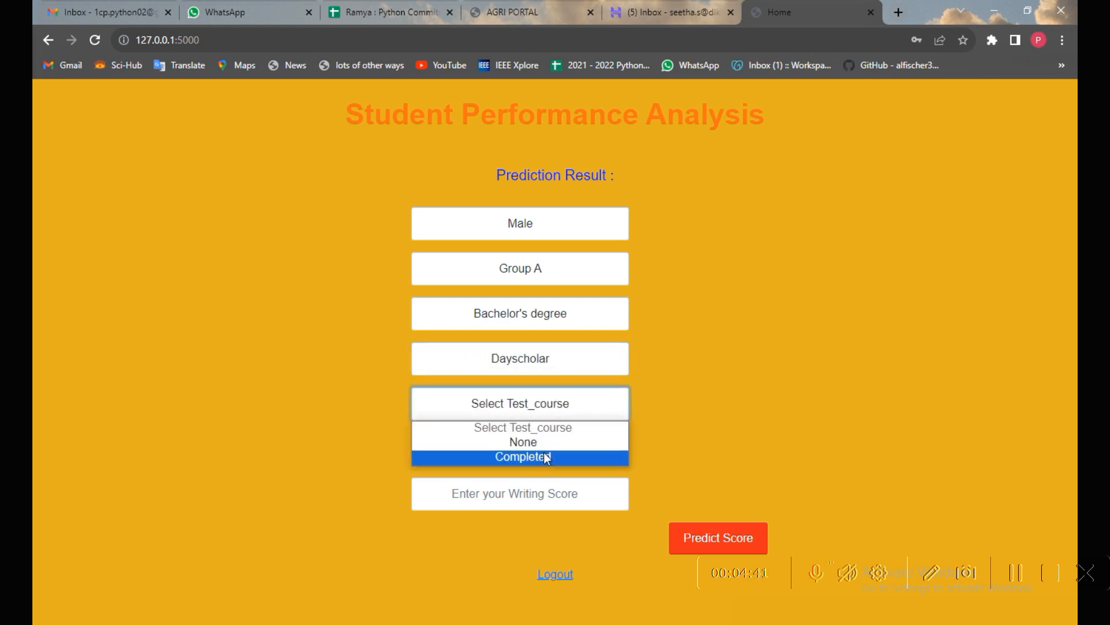
{"action": "left_click", "coordinate": [523, 456]}
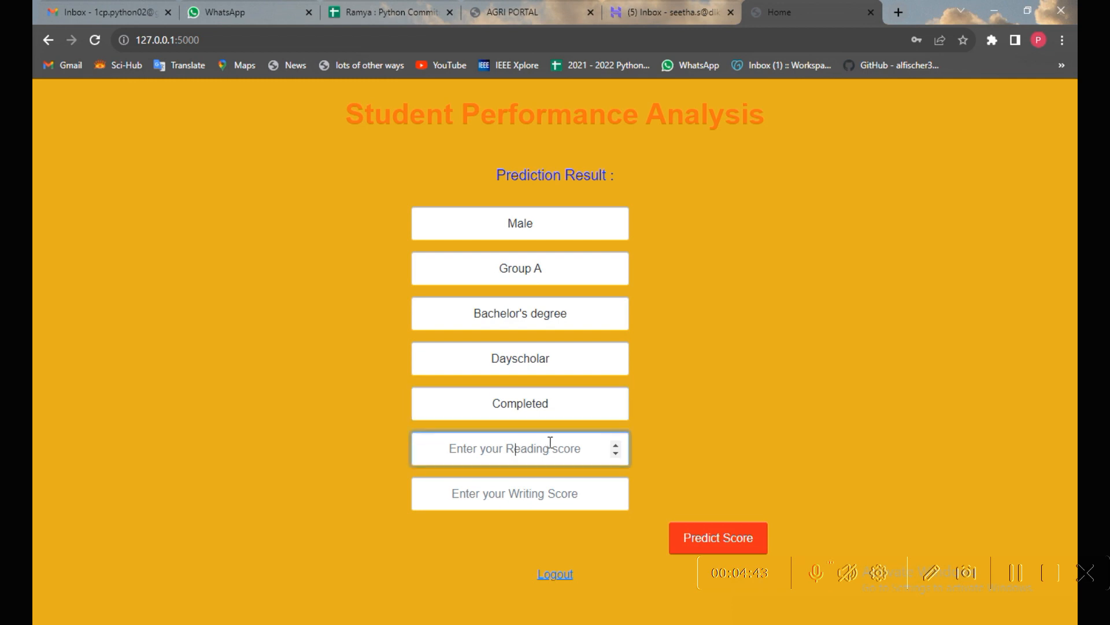
{"action": "type", "text": "86"}
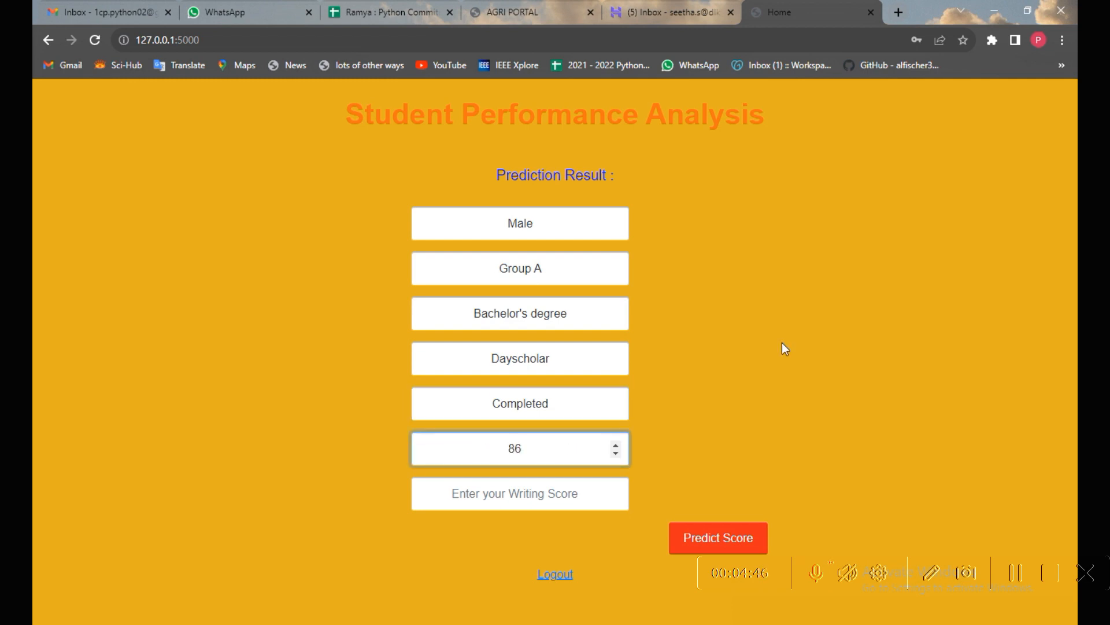
{"action": "left_click", "coordinate": [519, 493]}
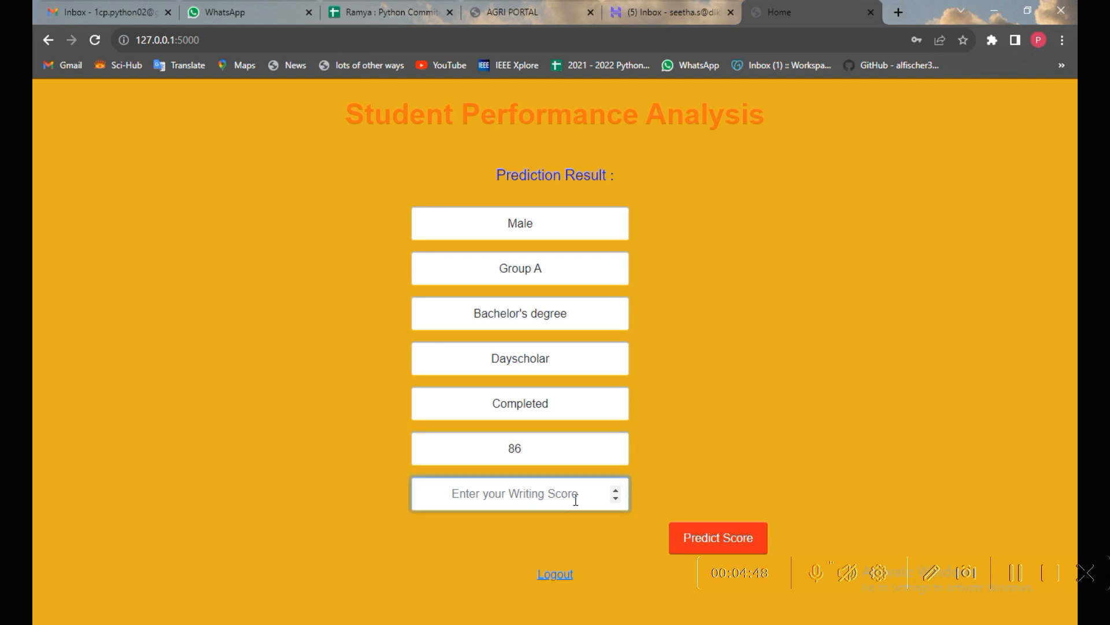
{"action": "type", "text": "75"}
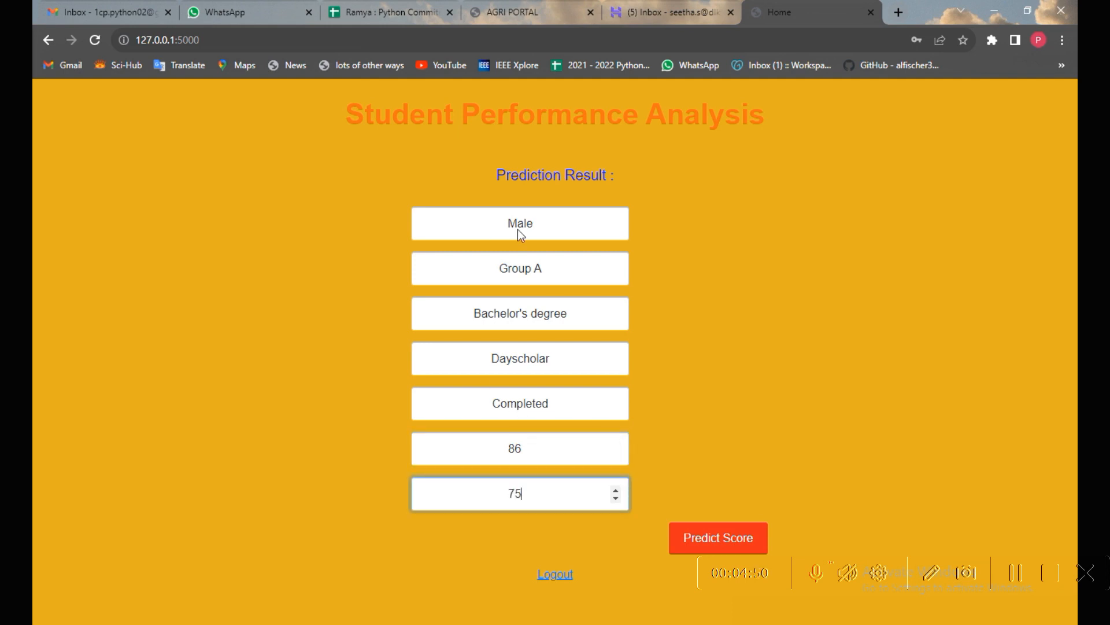
{"action": "left_click", "coordinate": [716, 537]}
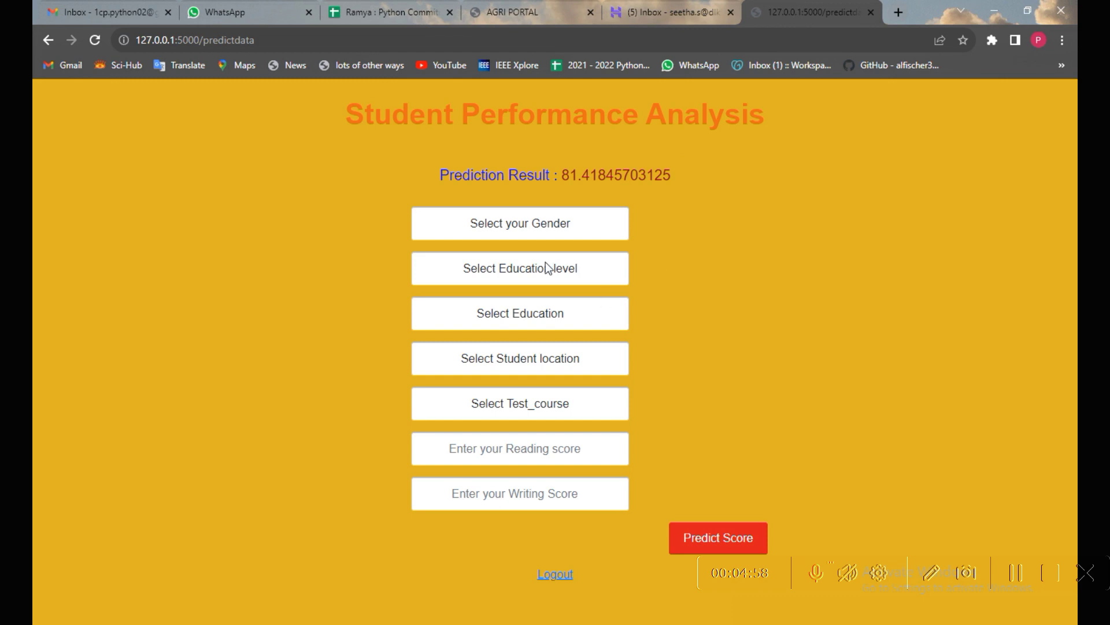
Predict for Female, Group D, Middle School, Hostel, no test course, reading 50, writing 65.
{"action": "left_click", "coordinate": [519, 223]}
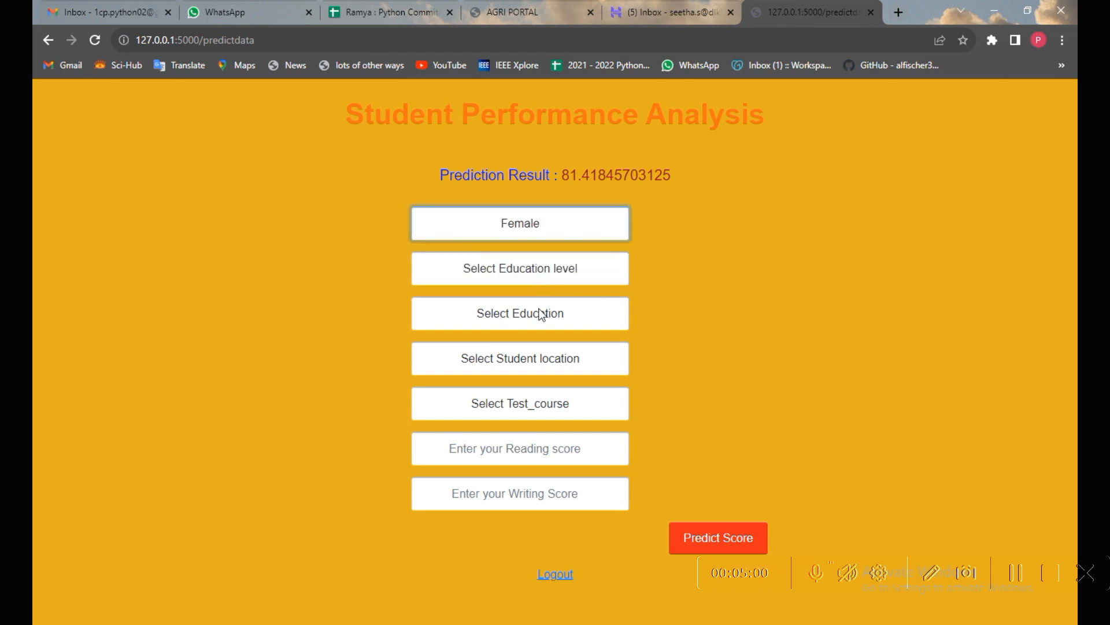
{"action": "left_click", "coordinate": [519, 268]}
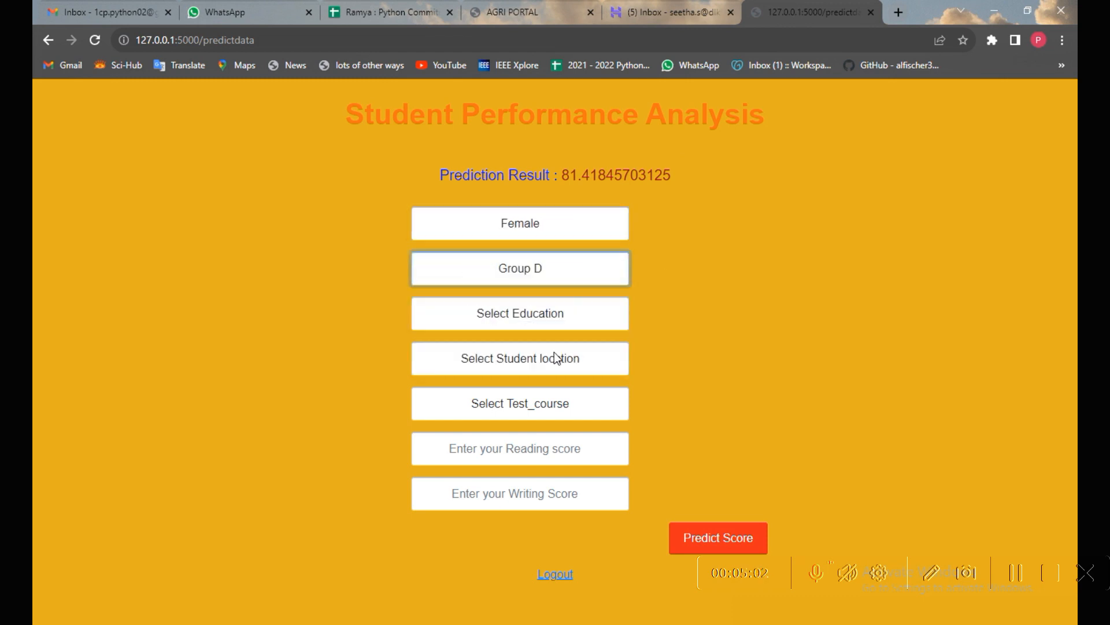
{"action": "left_click", "coordinate": [520, 313]}
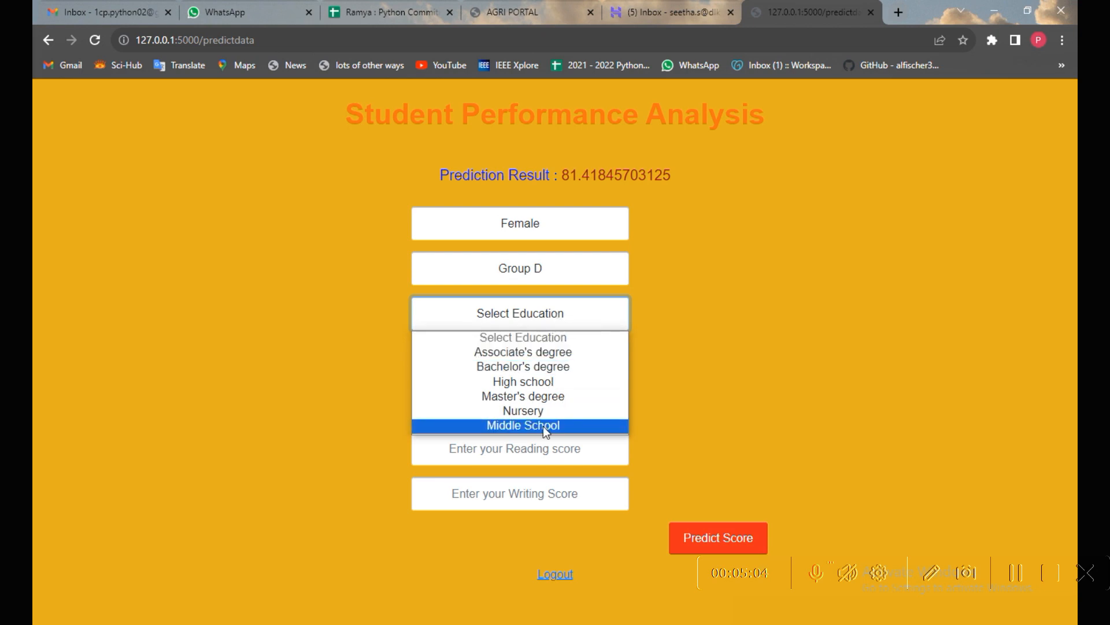
{"action": "left_click", "coordinate": [523, 425]}
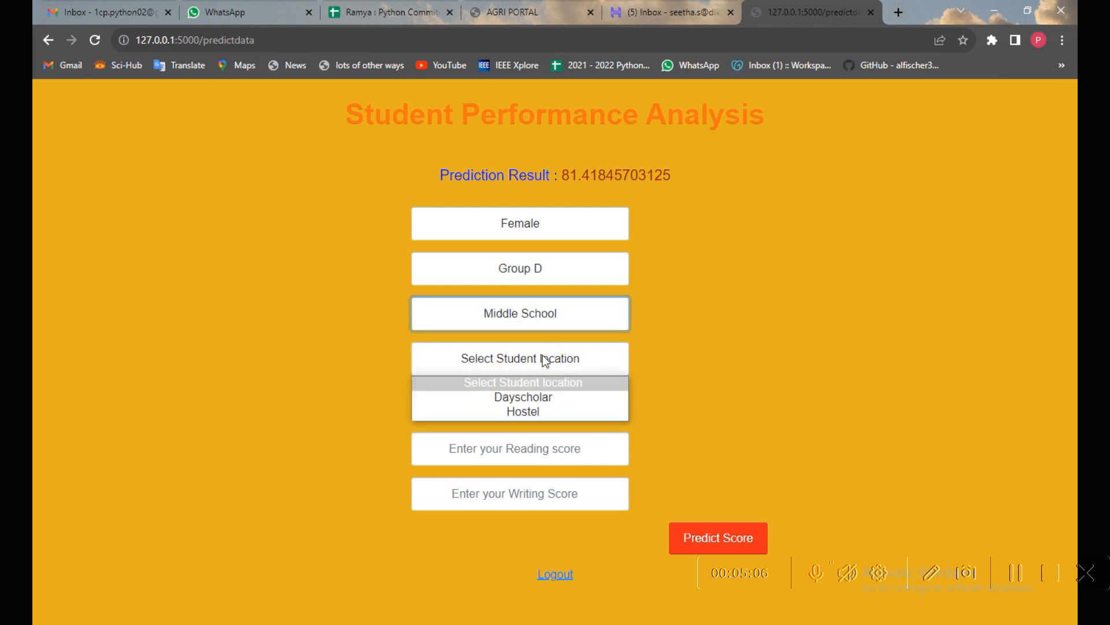
{"action": "left_click", "coordinate": [523, 397]}
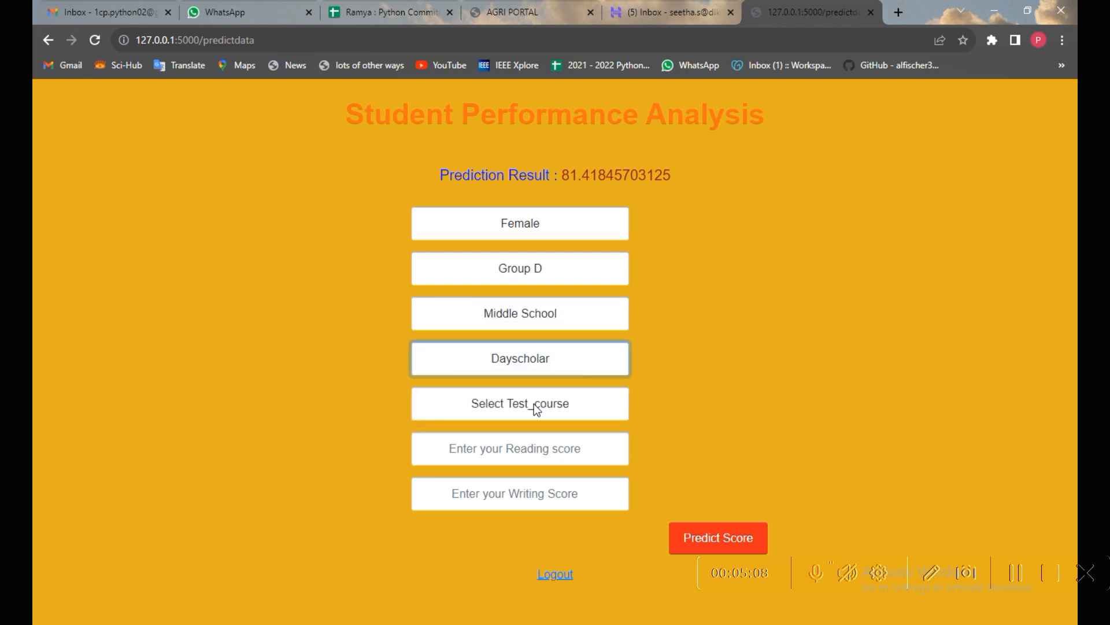
{"action": "left_click", "coordinate": [520, 403]}
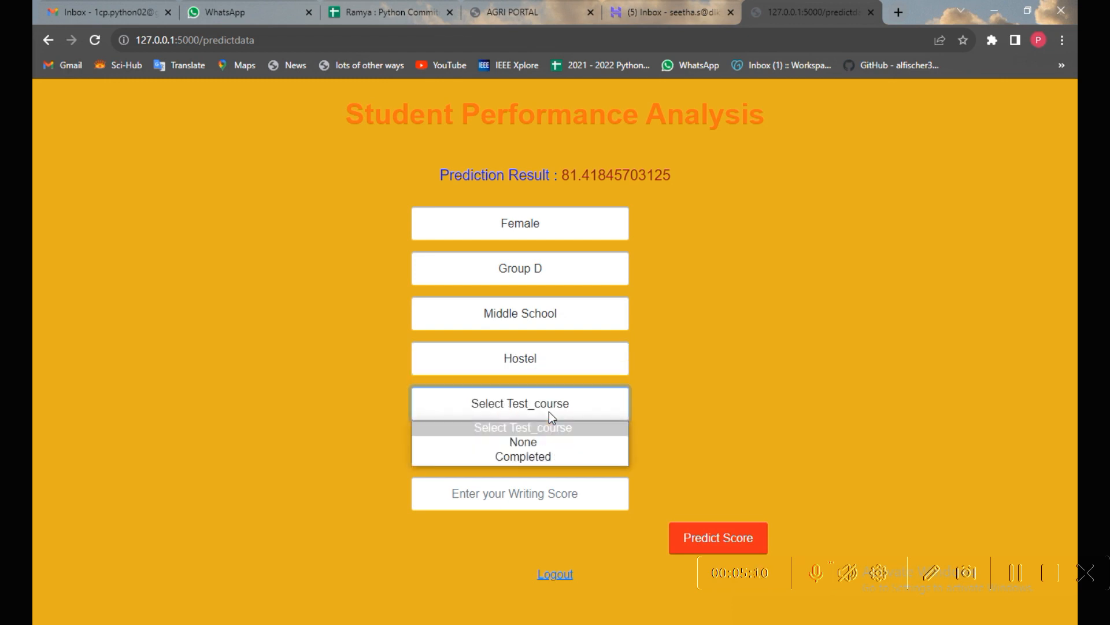
{"action": "mouse_move", "coordinate": [555, 432]}
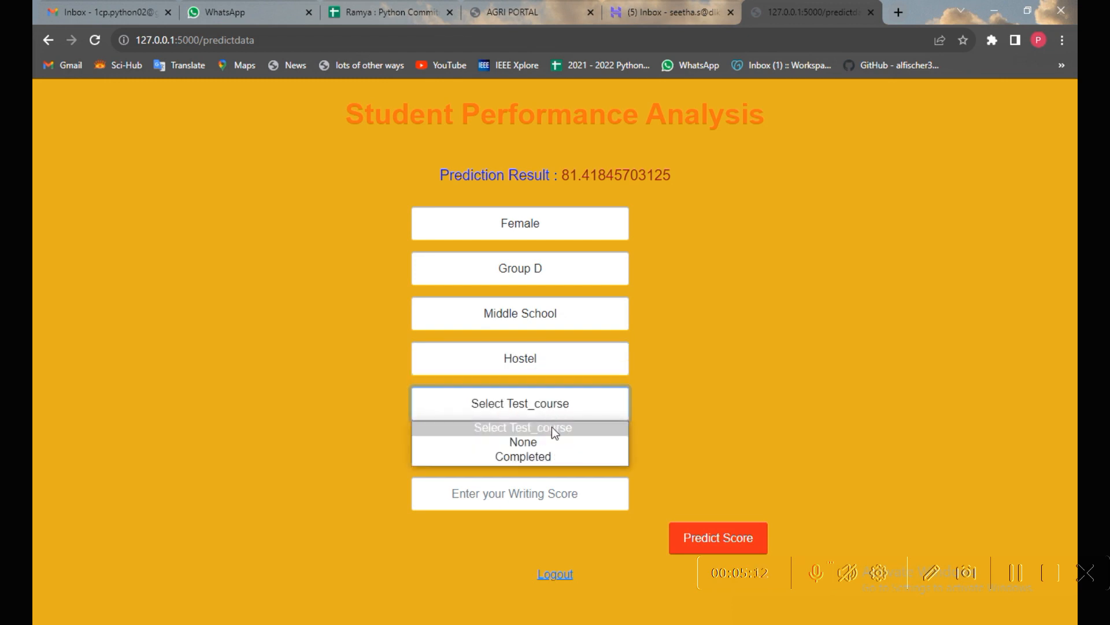
{"action": "left_click", "coordinate": [523, 441]}
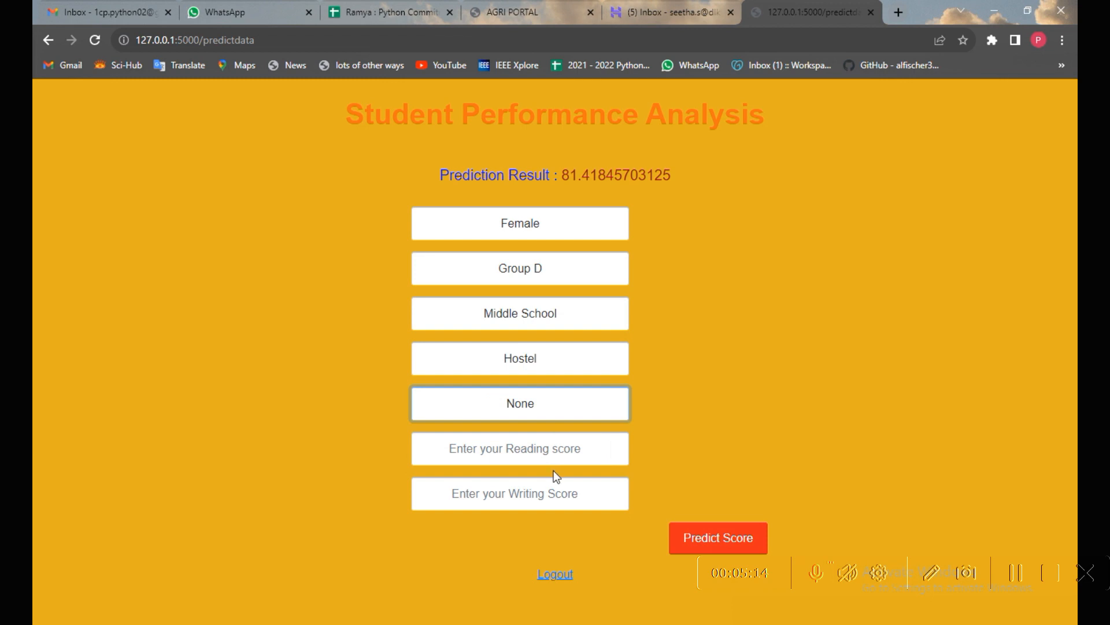
{"action": "left_click", "coordinate": [519, 448]}
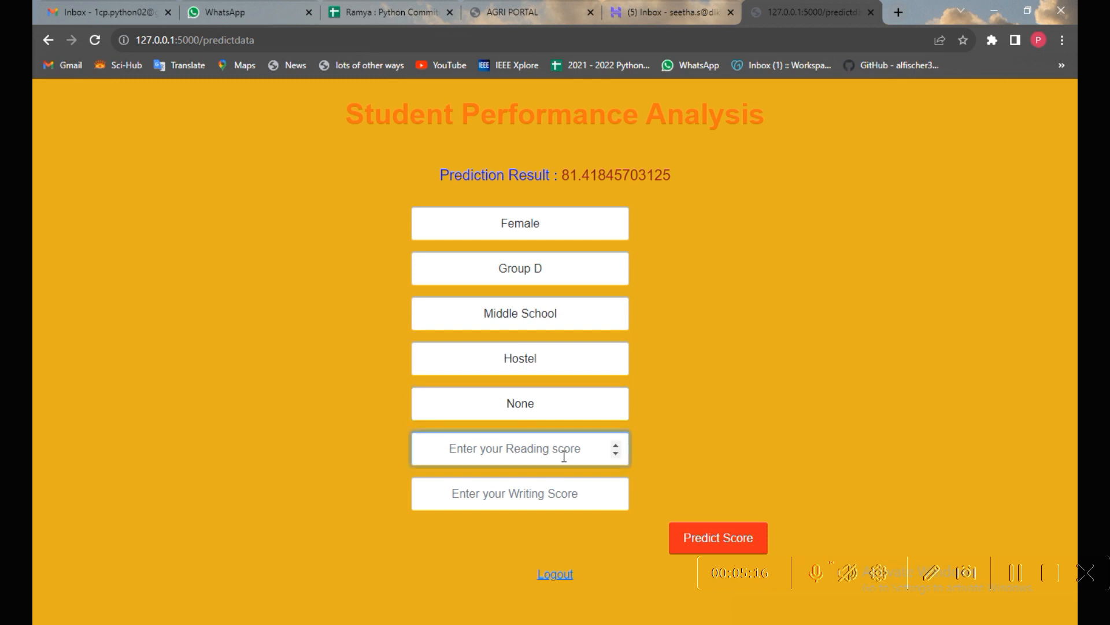
{"action": "type", "text": "50"}
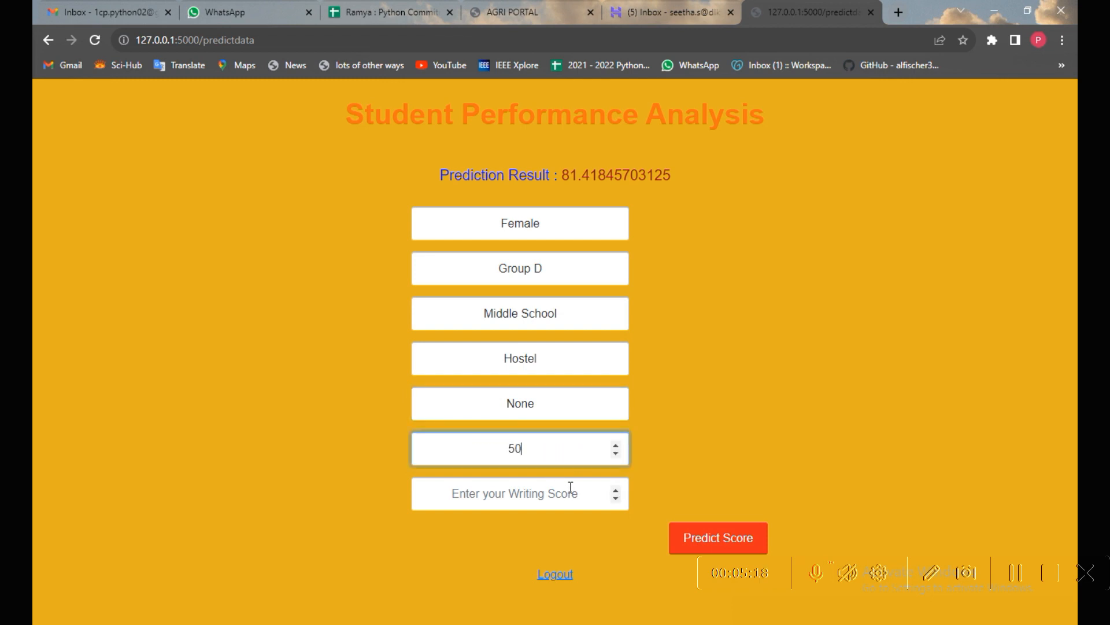
{"action": "type", "text": "65"}
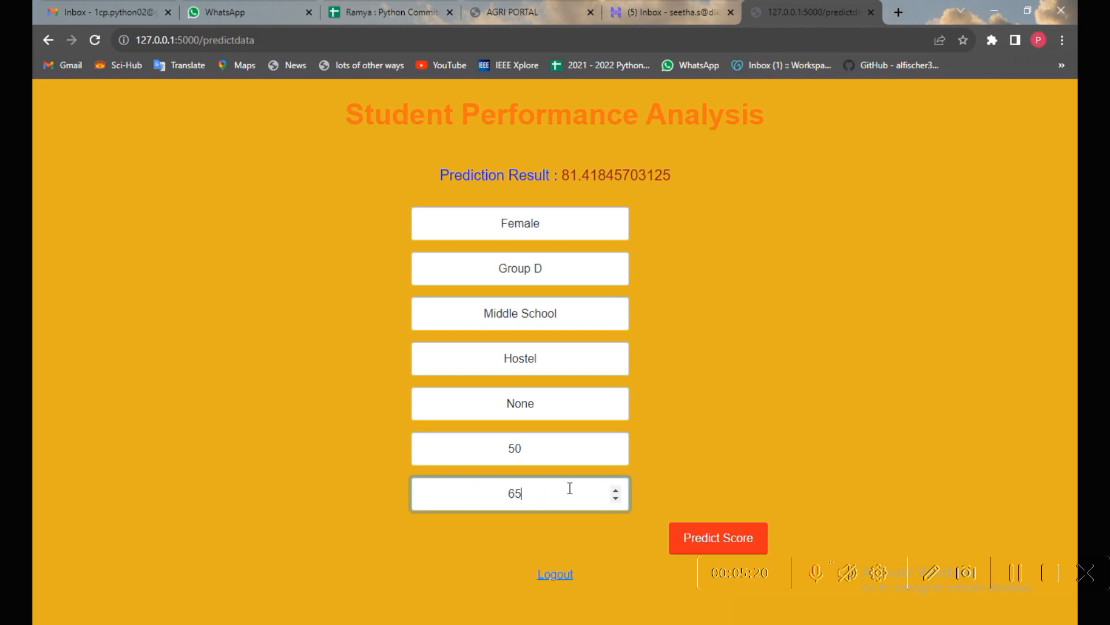
{"action": "left_click", "coordinate": [717, 538]}
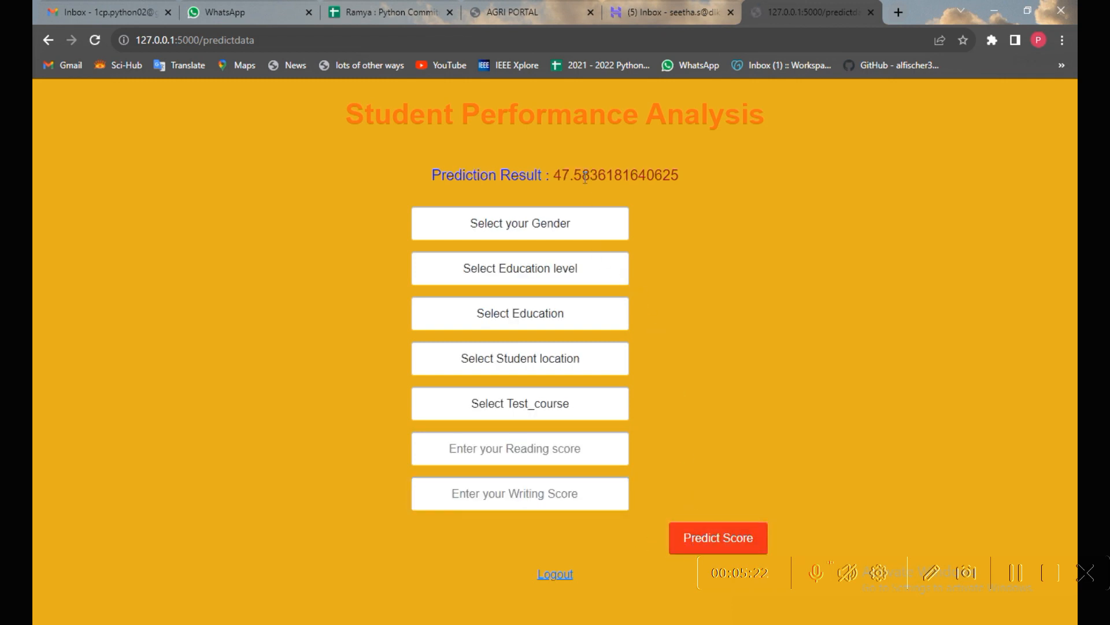
{"action": "double_click", "coordinate": [615, 174]}
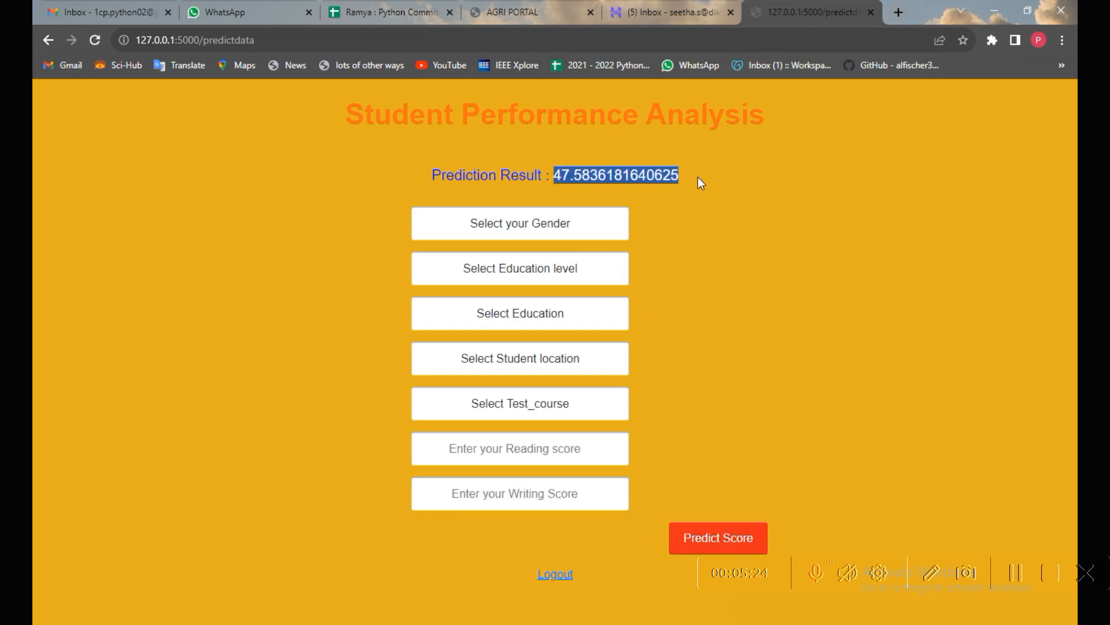
{"action": "mouse_move", "coordinate": [618, 211]}
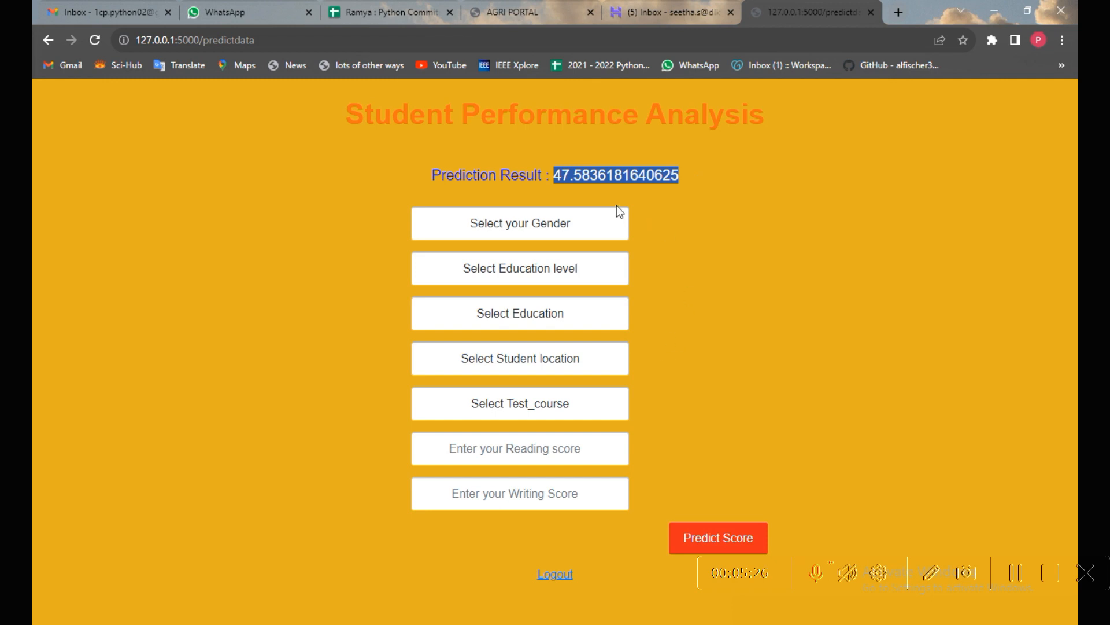
Predict for Male, Group E, Master's degree, reading 100, writing 80, and select the result.
{"action": "left_click", "coordinate": [520, 224]}
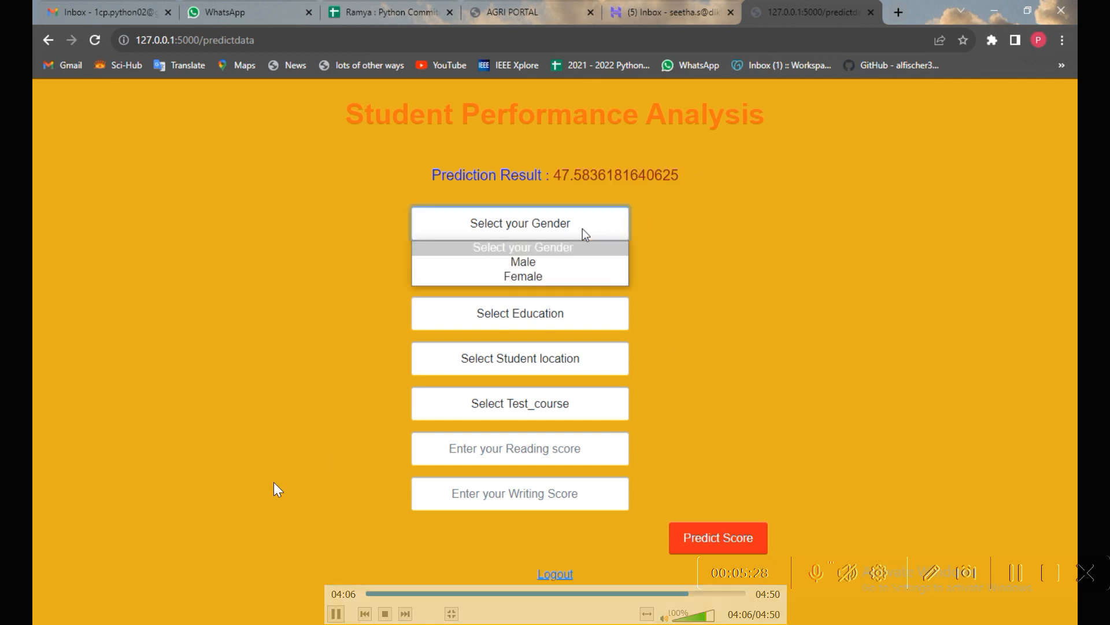
{"action": "left_click", "coordinate": [519, 268]}
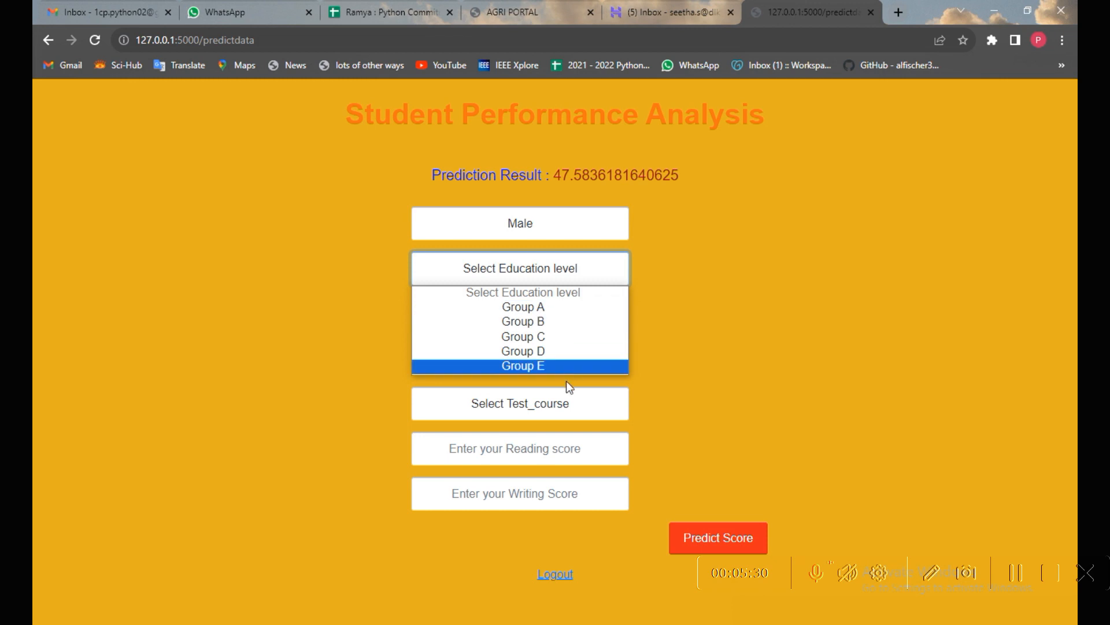
{"action": "left_click", "coordinate": [523, 365]}
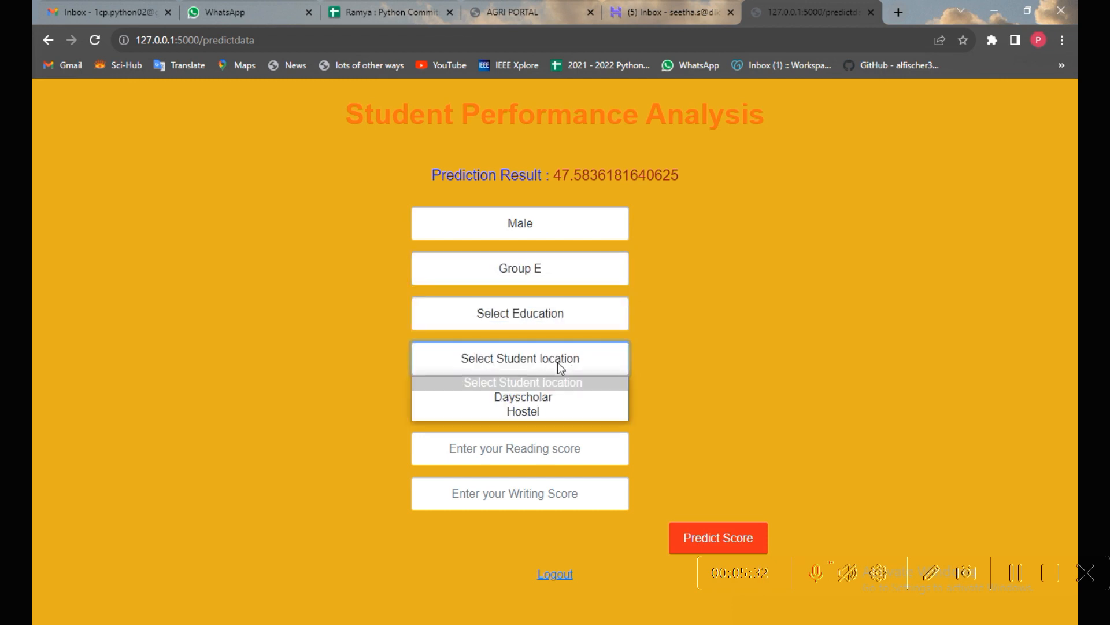
{"action": "mouse_move", "coordinate": [523, 397]}
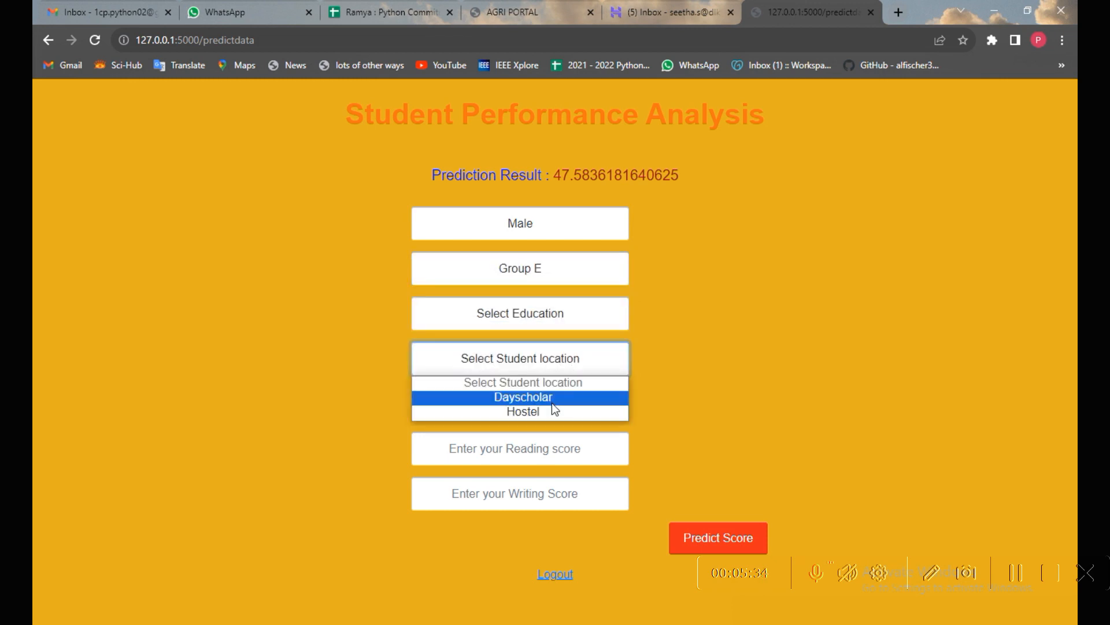
{"action": "left_click", "coordinate": [523, 397]}
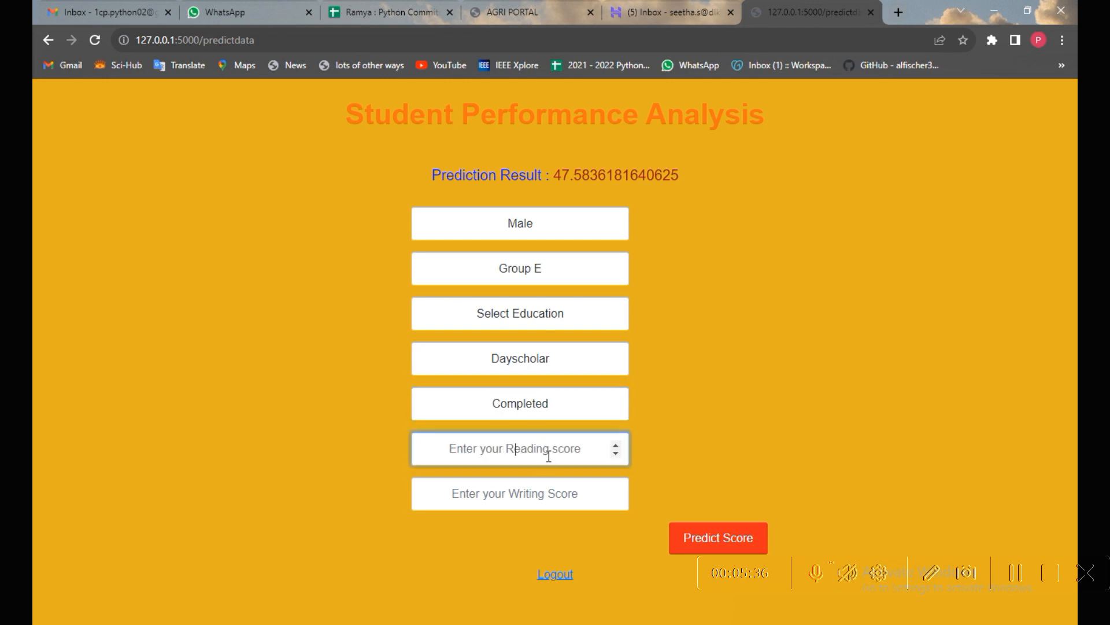
{"action": "type", "text": "100"}
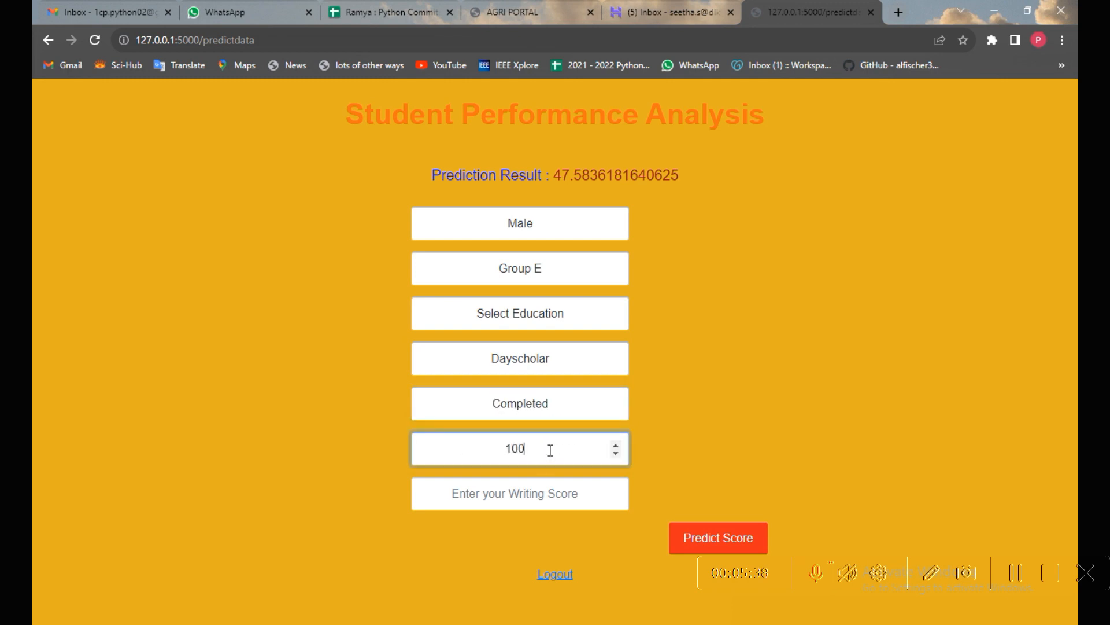
{"action": "left_click", "coordinate": [520, 494]}
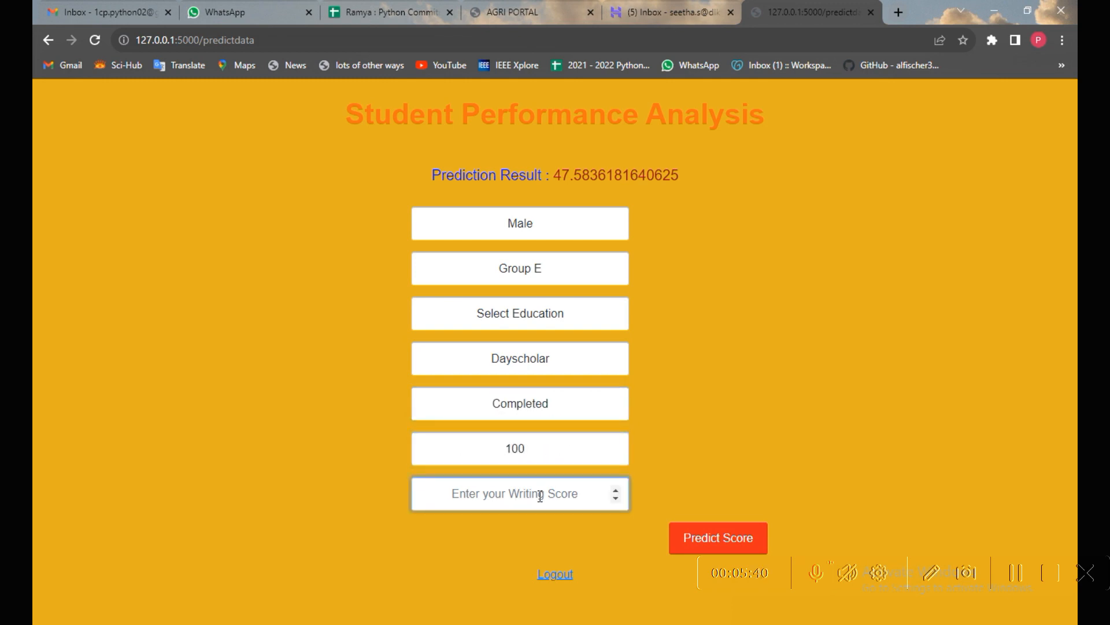
{"action": "type", "text": "8"}
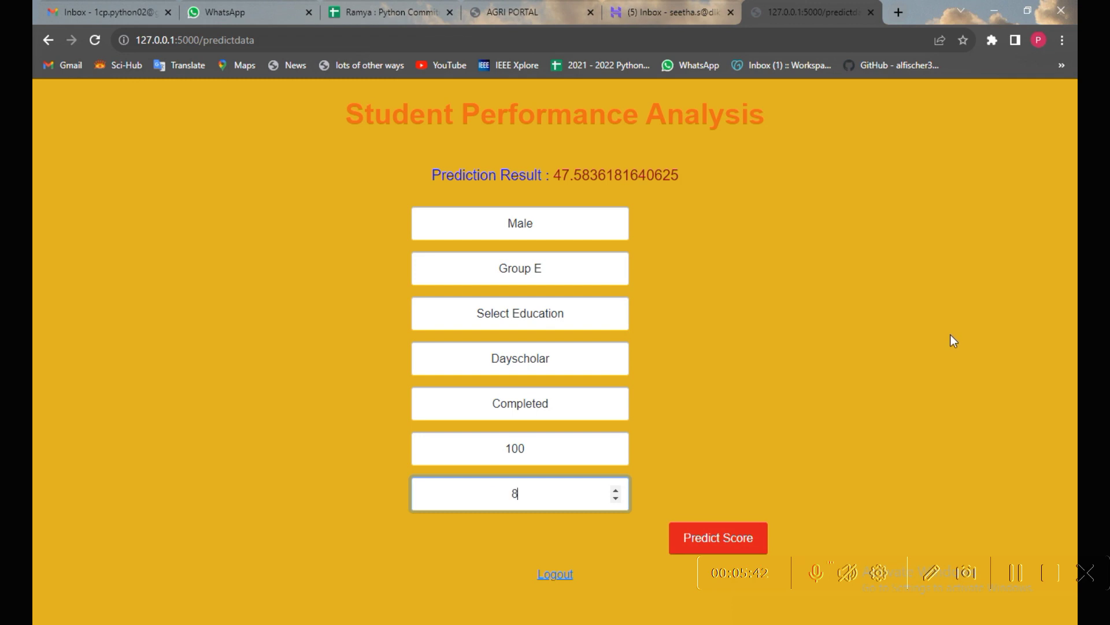
{"action": "type", "text": "0"}
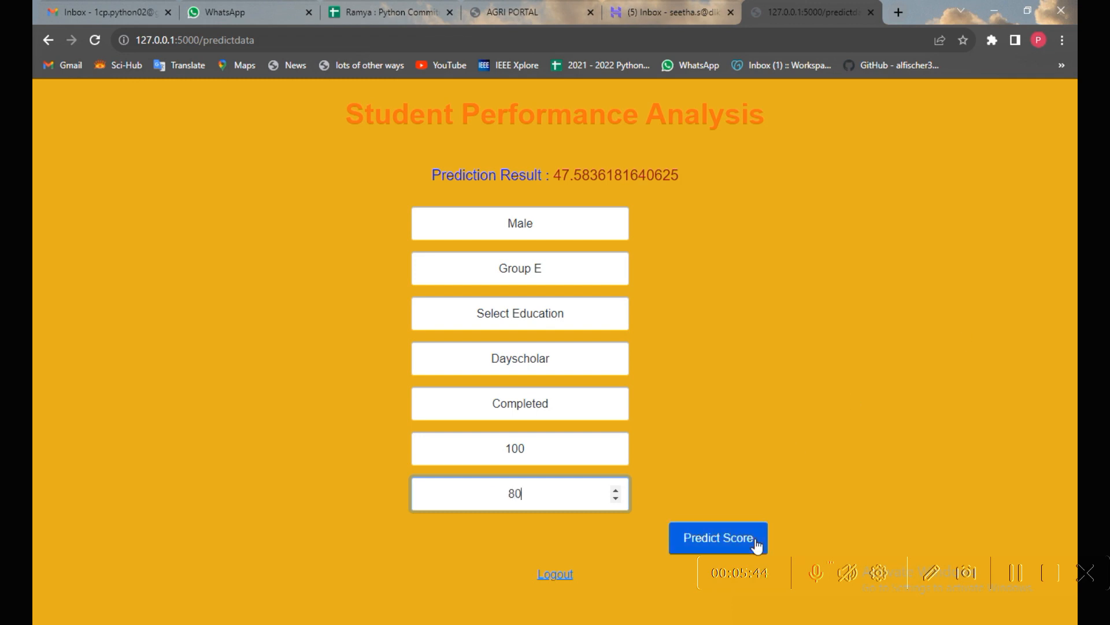
{"action": "left_click", "coordinate": [519, 313]}
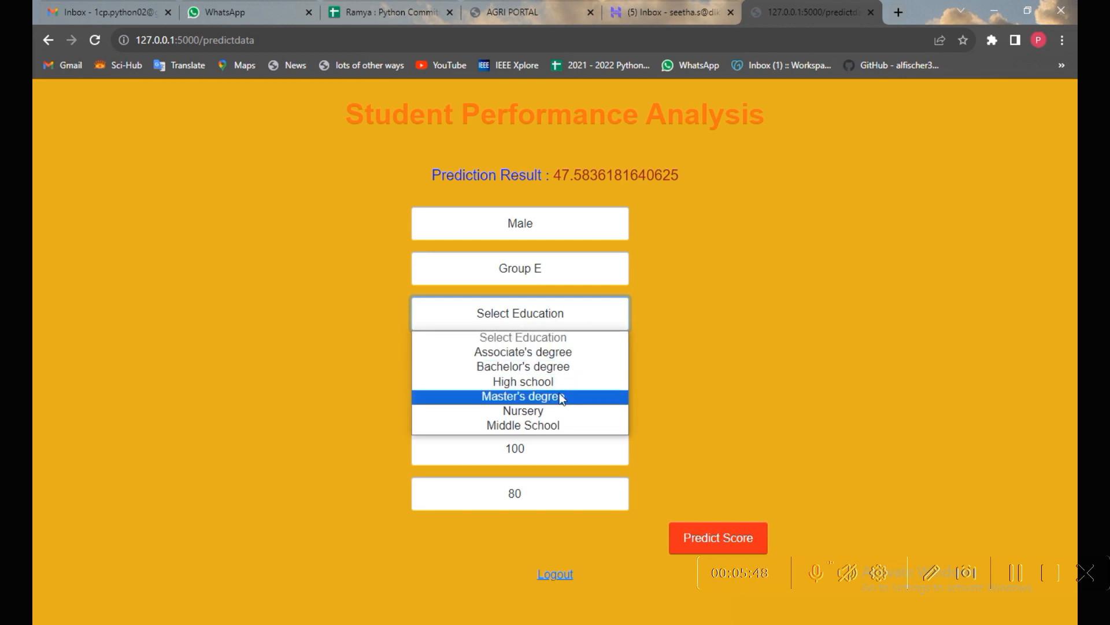
{"action": "left_click", "coordinate": [522, 395]}
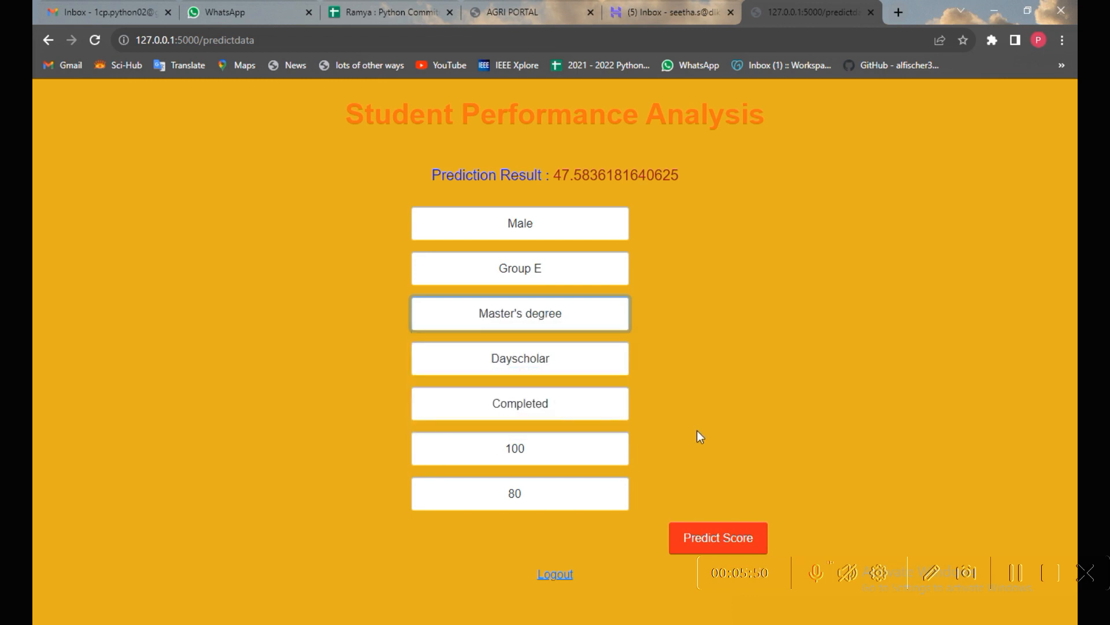
{"action": "left_click", "coordinate": [717, 537]}
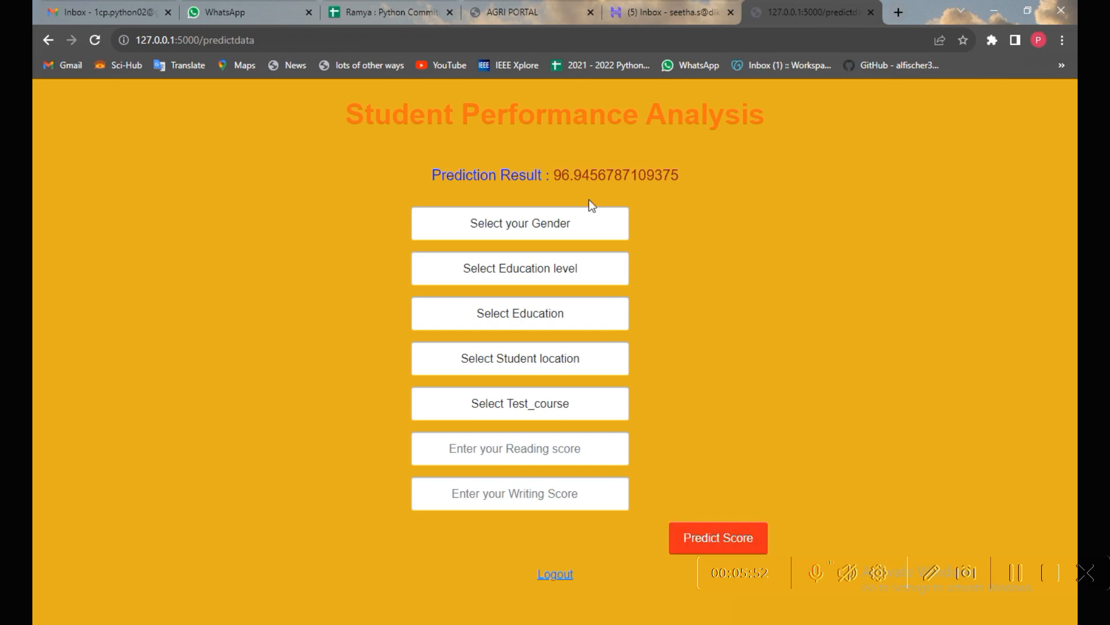
{"action": "double_click", "coordinate": [615, 175]}
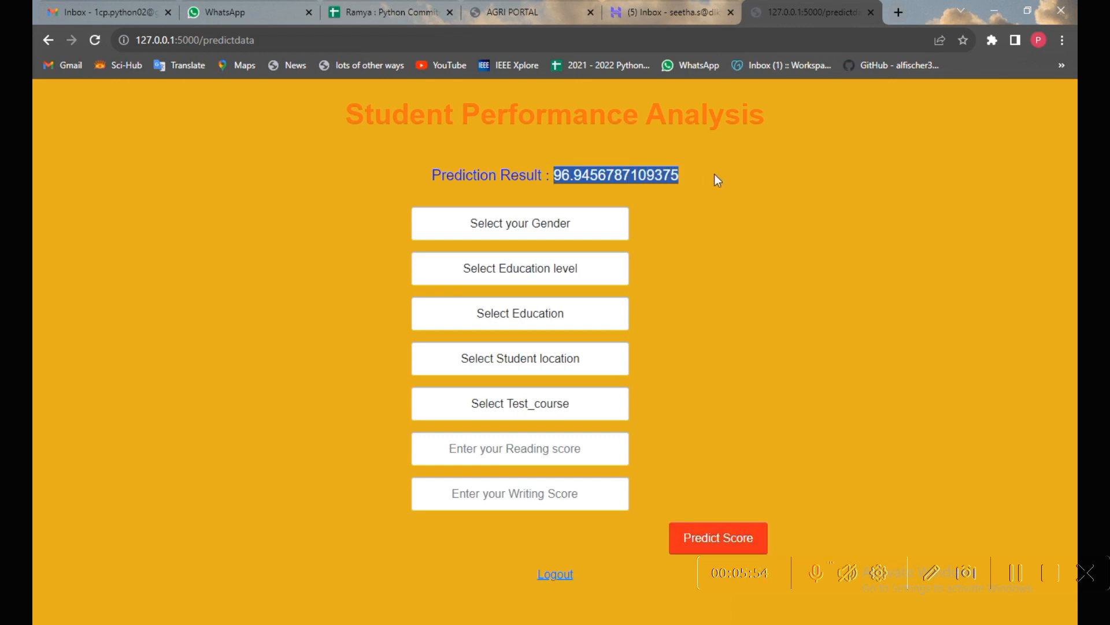